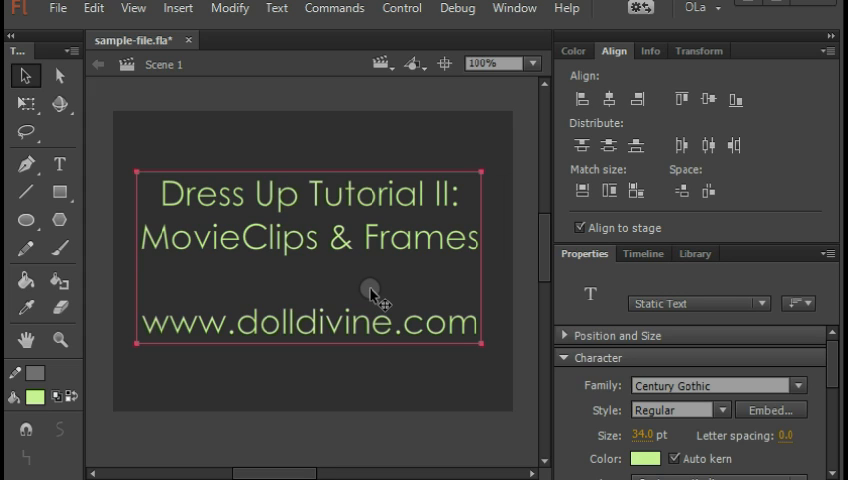
mouse_move(350, 436)
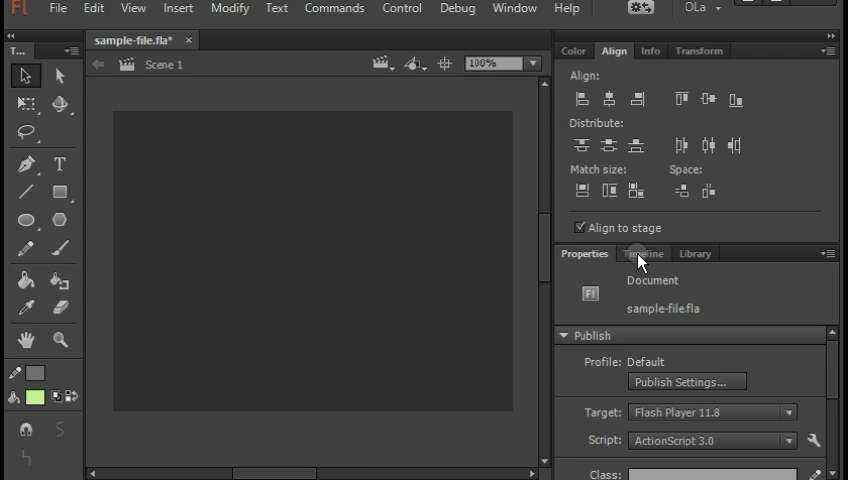
Show the Timeline panel with the document's single Layer 1 via the Window menu
left_click(644, 252)
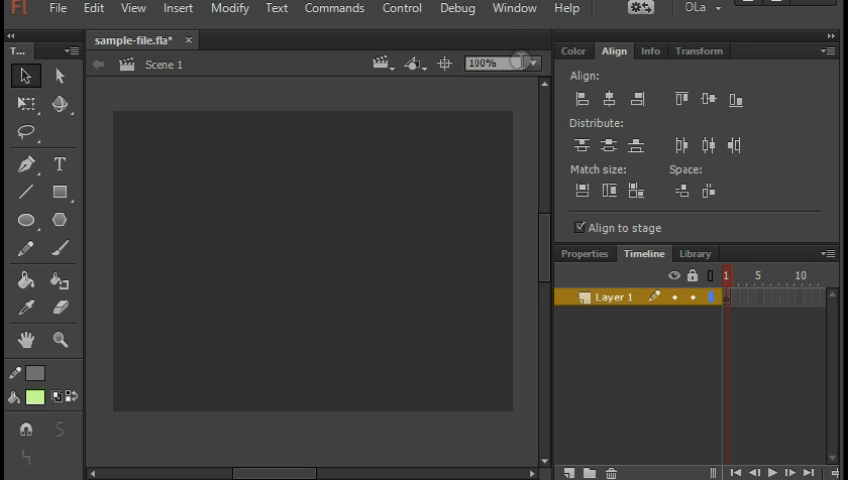
left_click(514, 8)
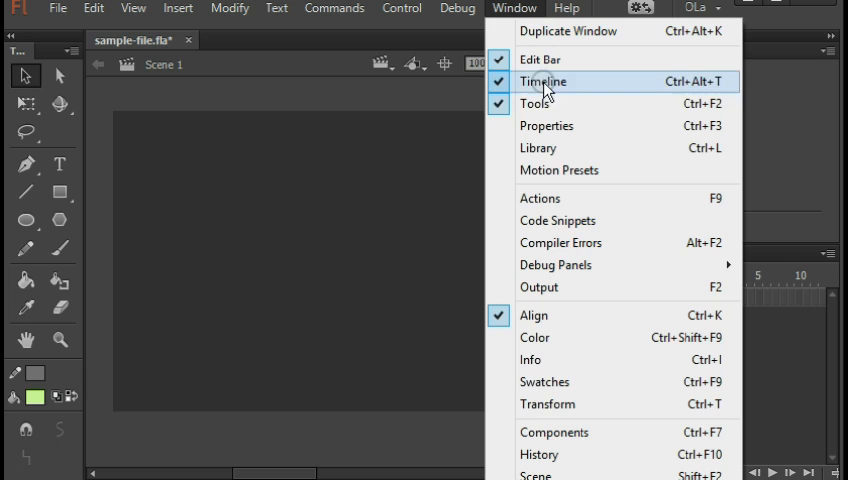
left_click(536, 316)
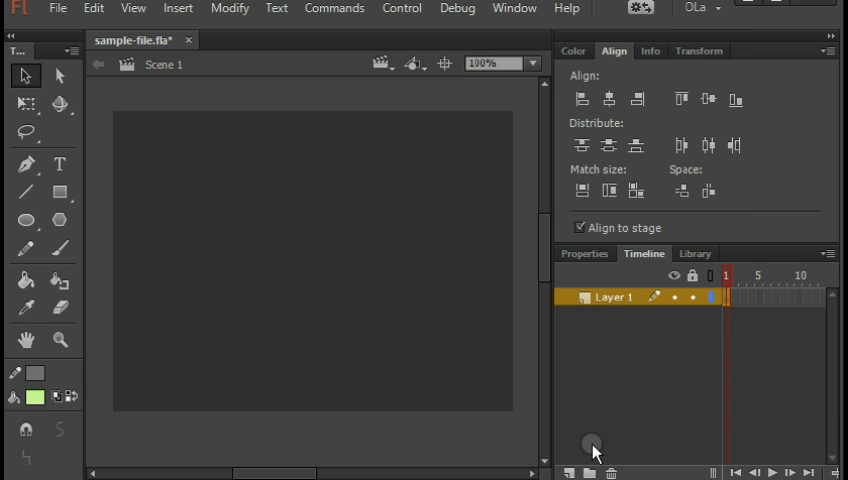
left_click(570, 472)
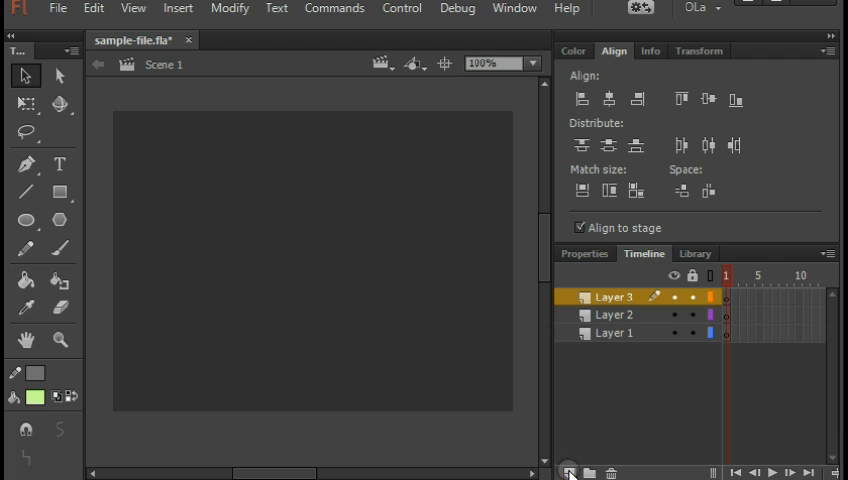
left_click(570, 472)
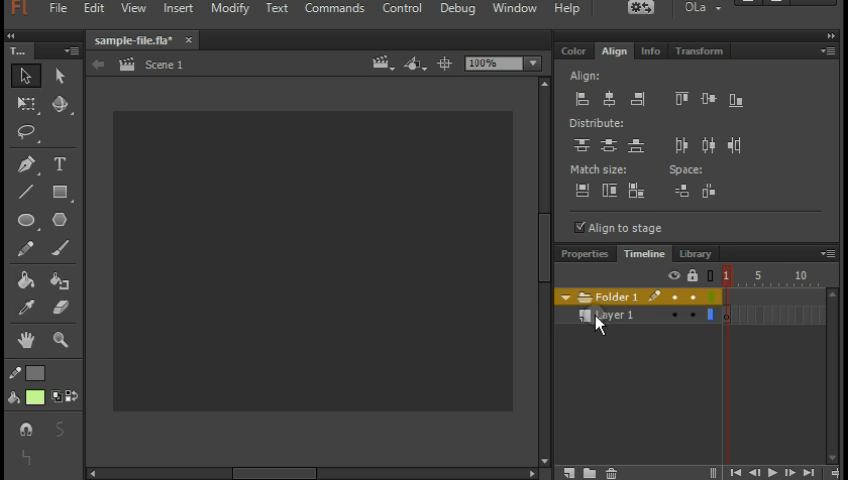
left_click(616, 316)
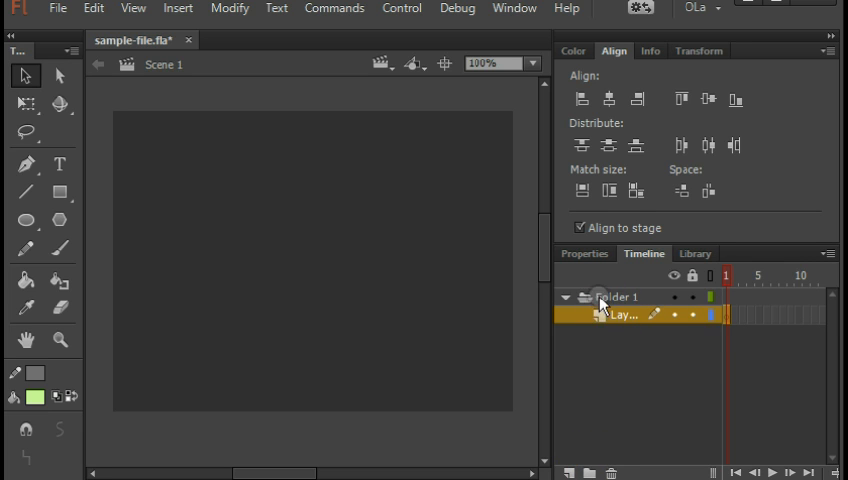
left_click(610, 472)
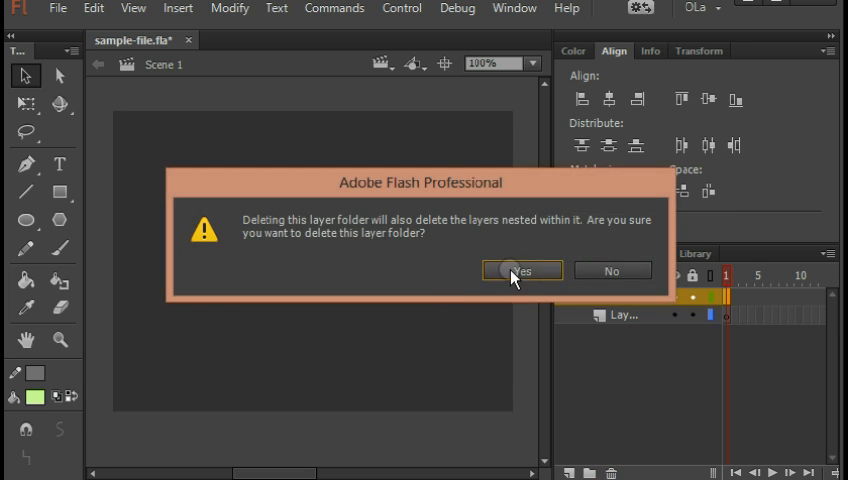
left_click(520, 270)
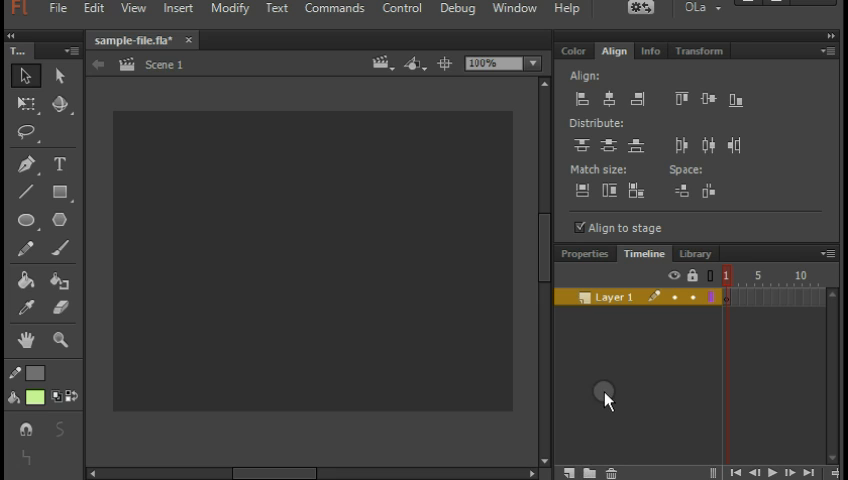
mouse_move(632, 352)
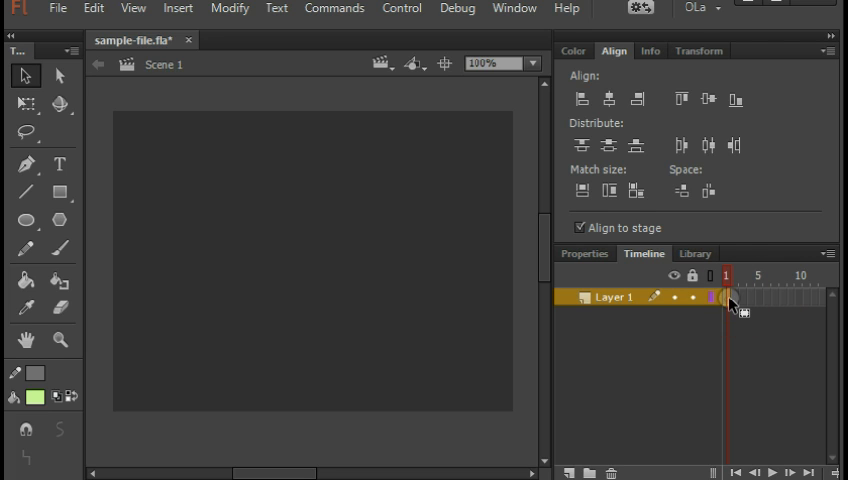
left_click(724, 296)
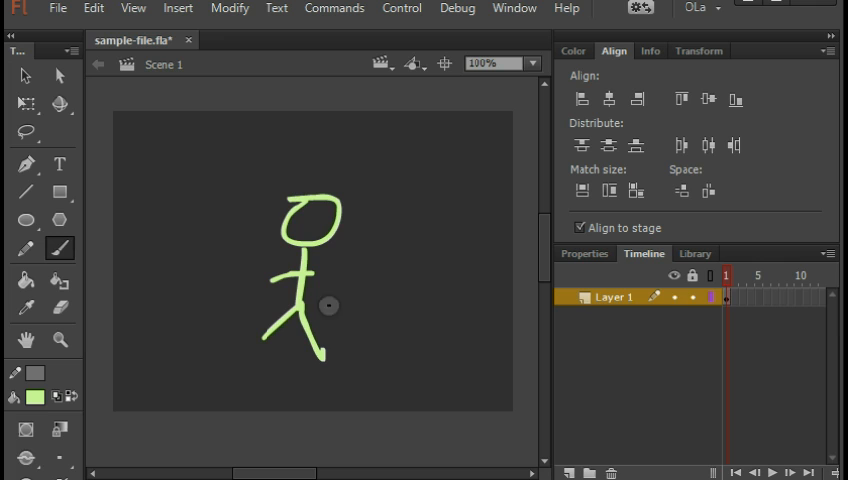
right_click(712, 296)
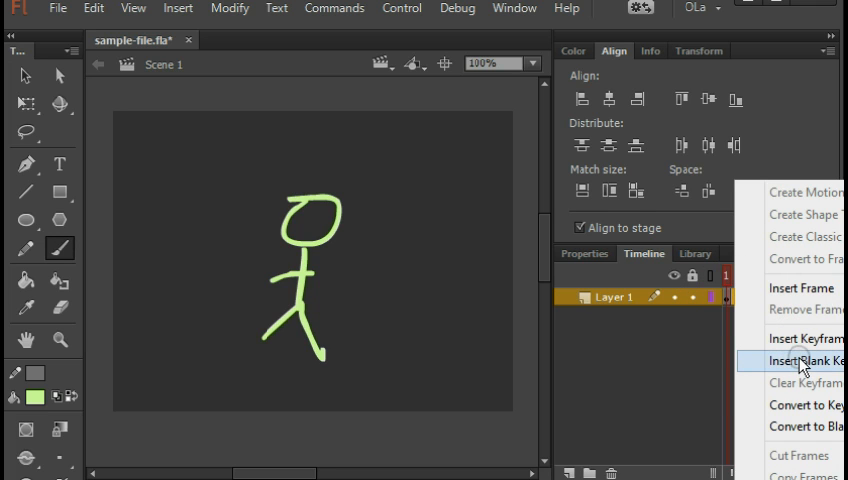
left_click(800, 360)
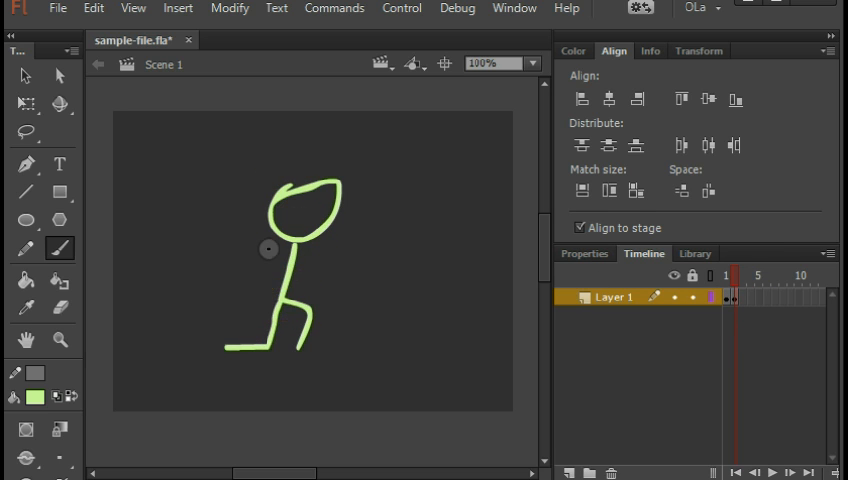
left_click(732, 276)
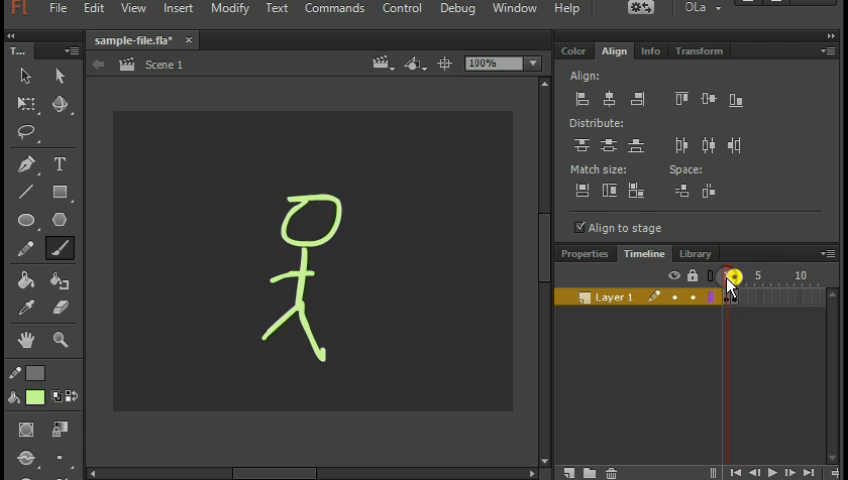
left_click(736, 276)
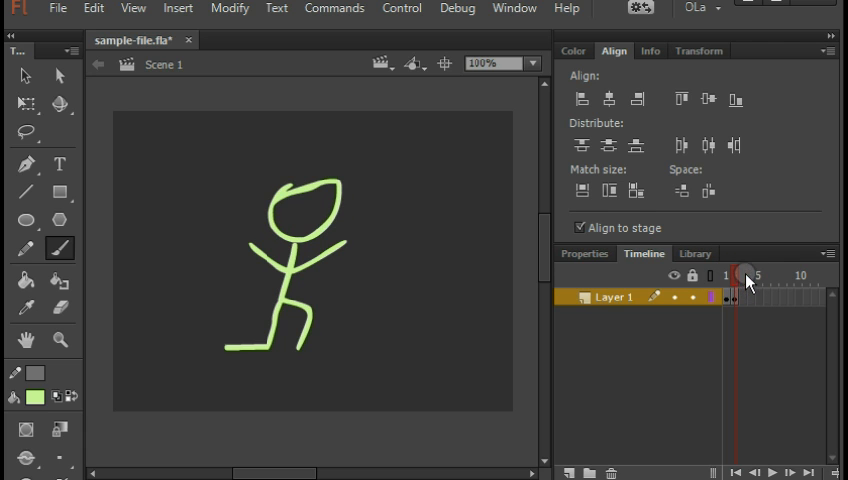
right_click(744, 284)
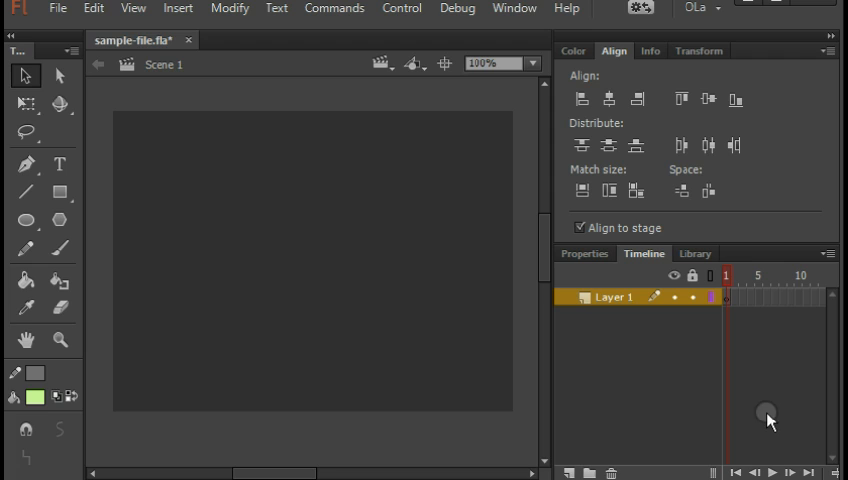
mouse_move(704, 378)
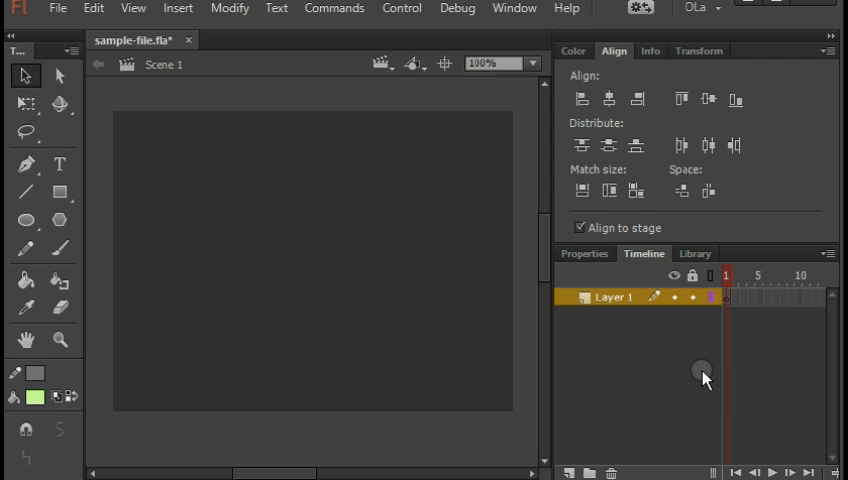
mouse_move(696, 362)
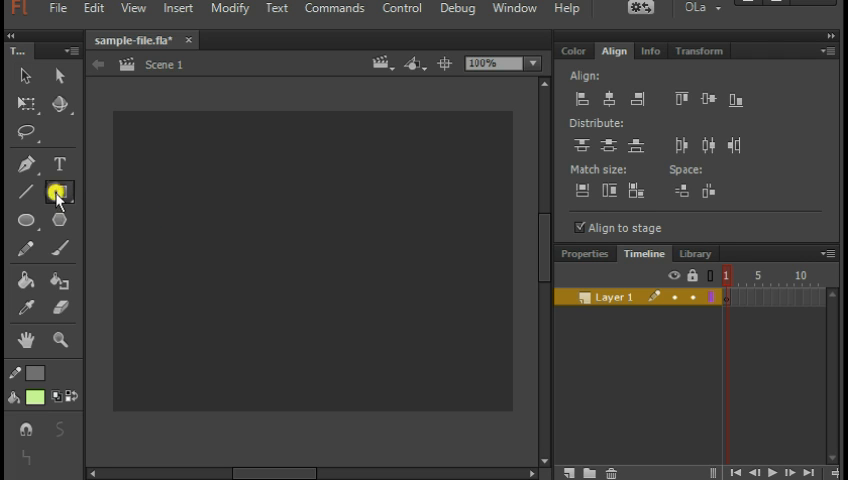
Draw a light green rectangle on the stage with the Rectangle tool
left_click_drag(238, 212, 328, 284)
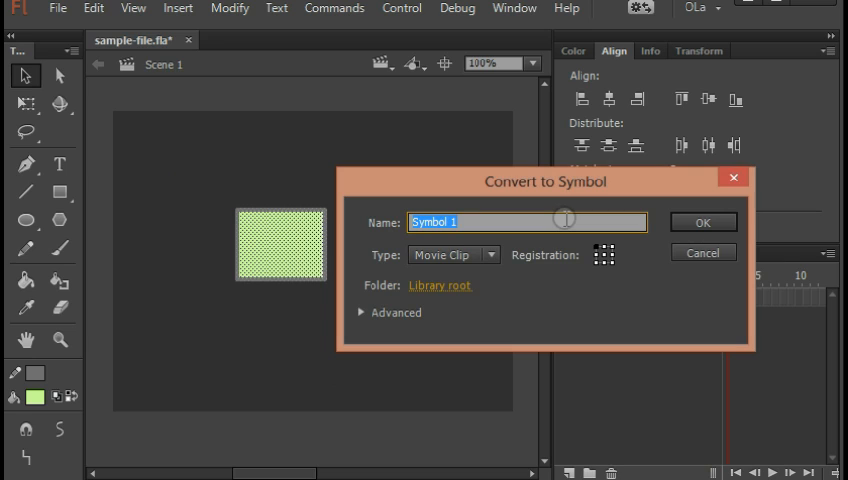
Convert the rectangle to a Button symbol named rectangularGreenButton
type("rectangularGreen")
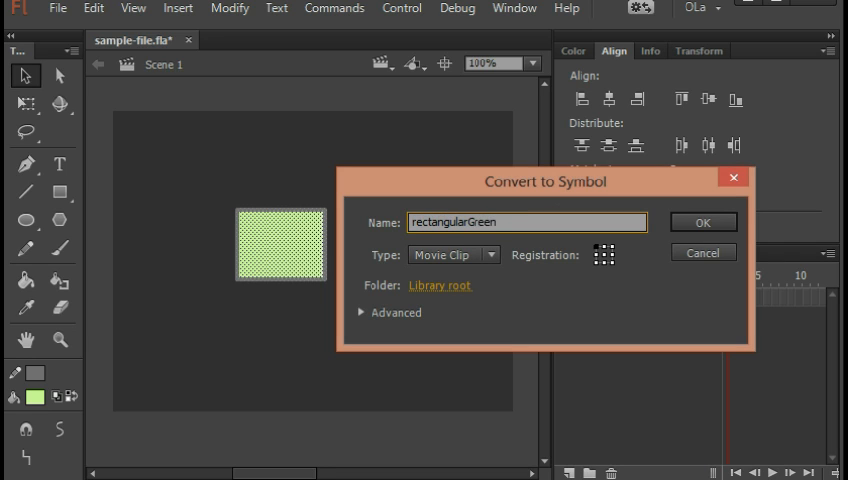
type("Button")
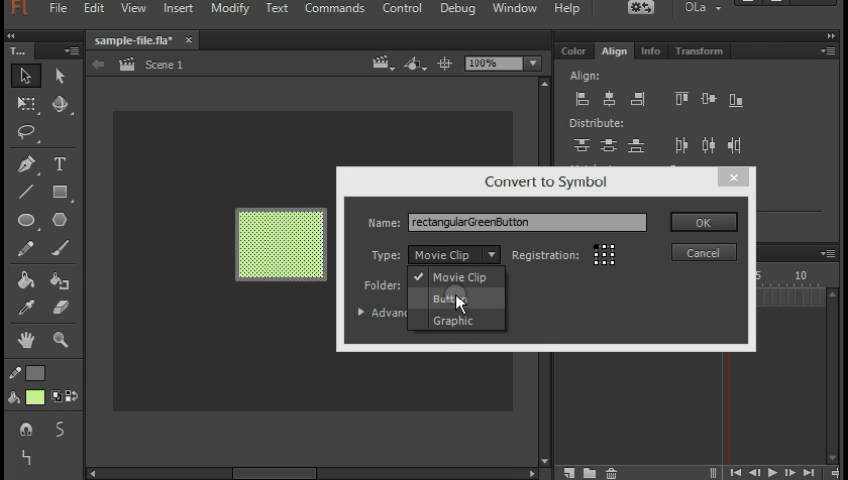
left_click(448, 298)
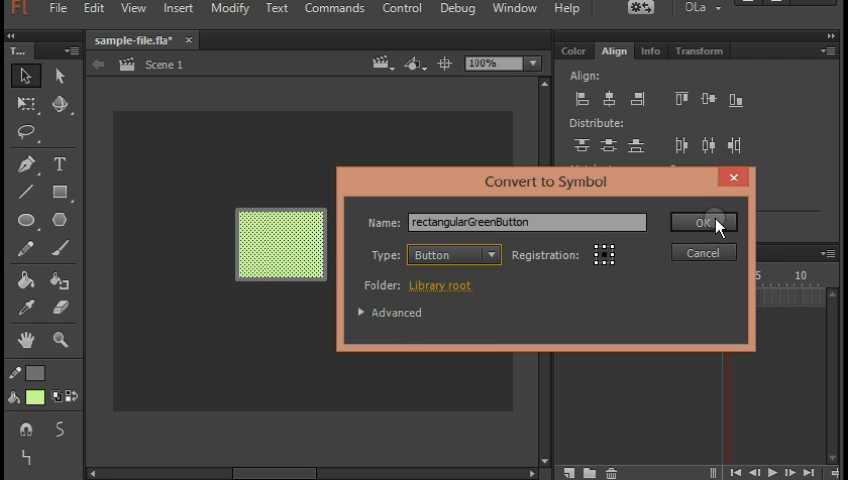
left_click(704, 222)
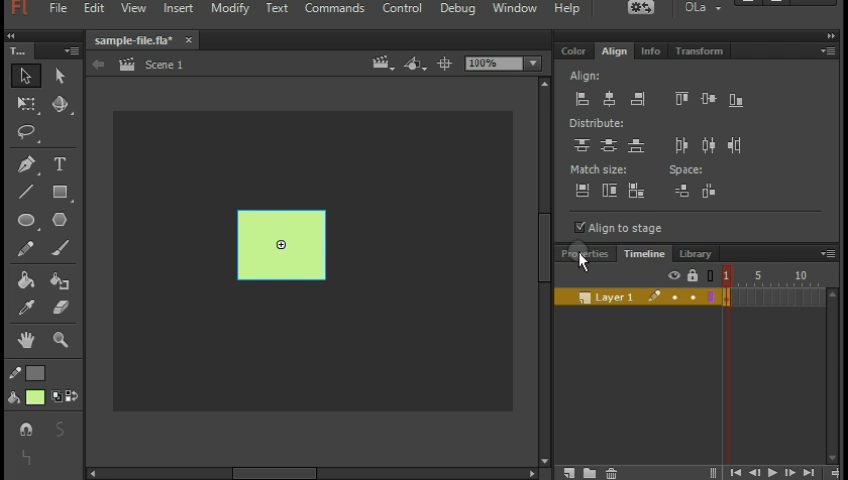
Name the selected button instance awesomeButton in the Properties panel
left_click(584, 252)
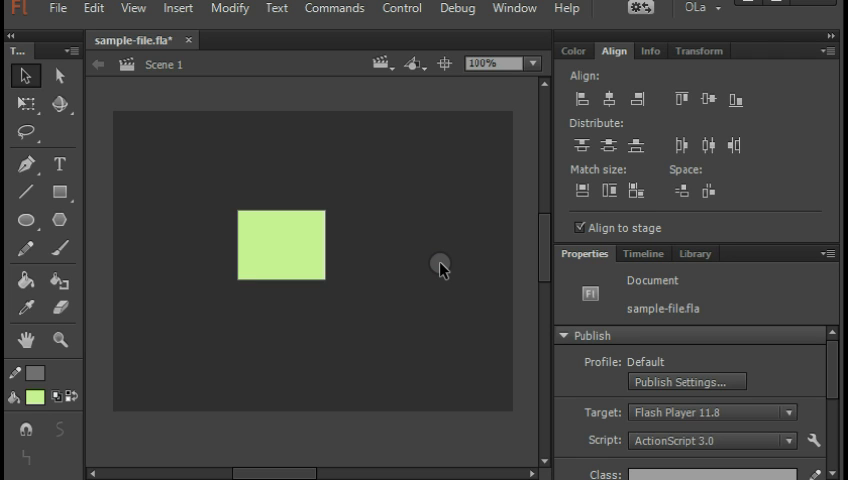
left_click(282, 244)
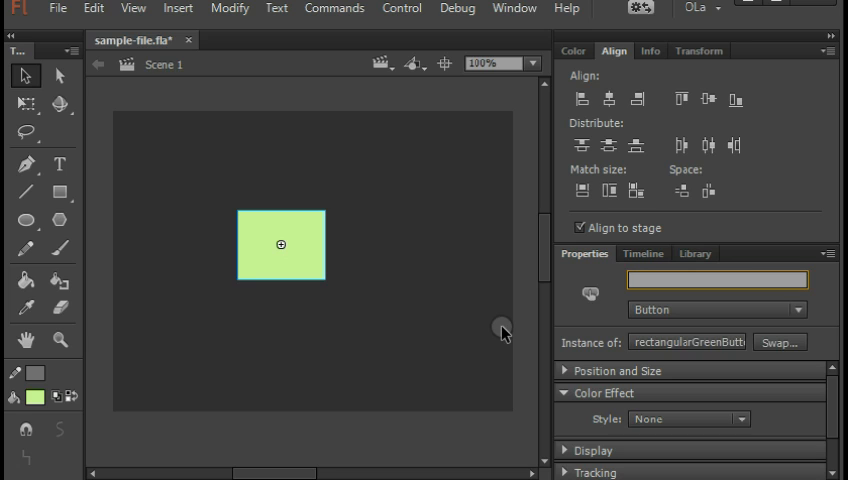
type("awesome")
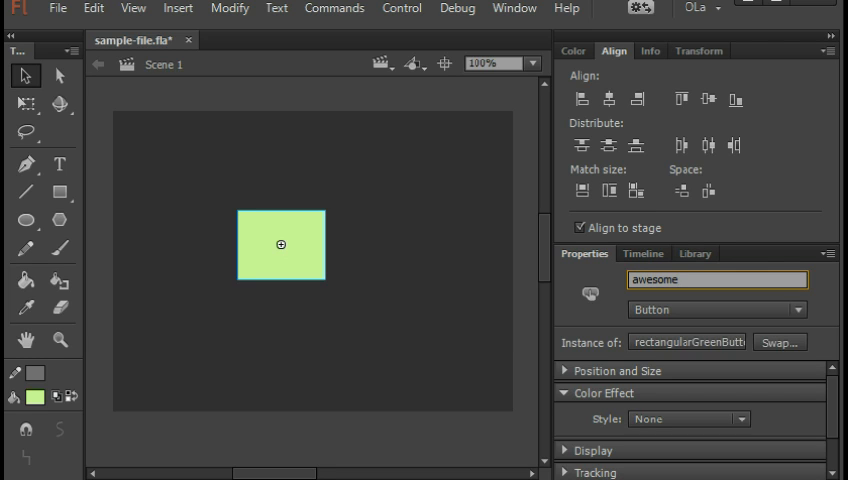
mouse_move(504, 332)
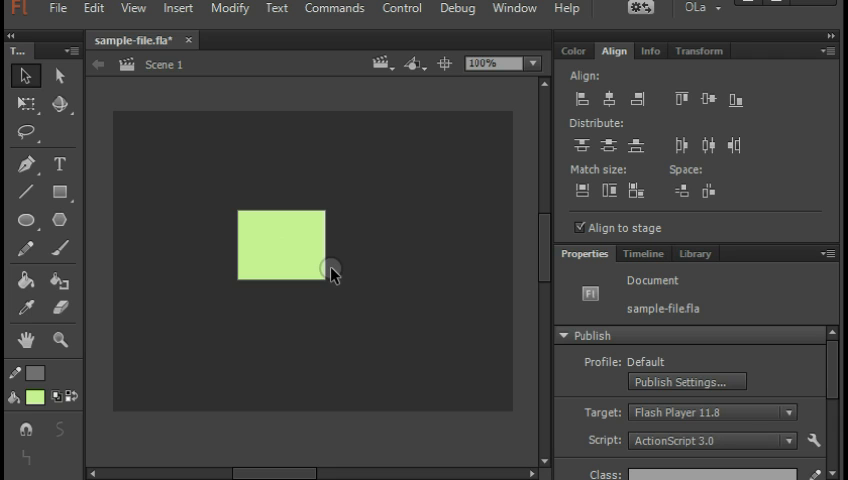
left_click(284, 244)
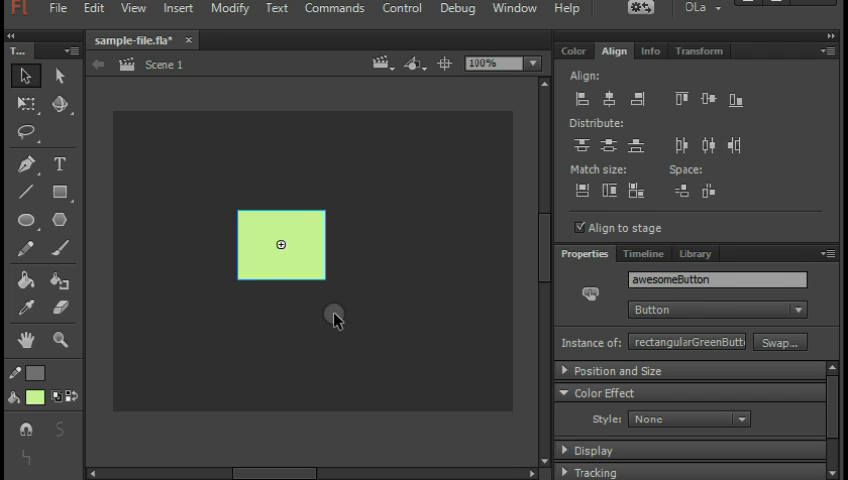
mouse_move(340, 250)
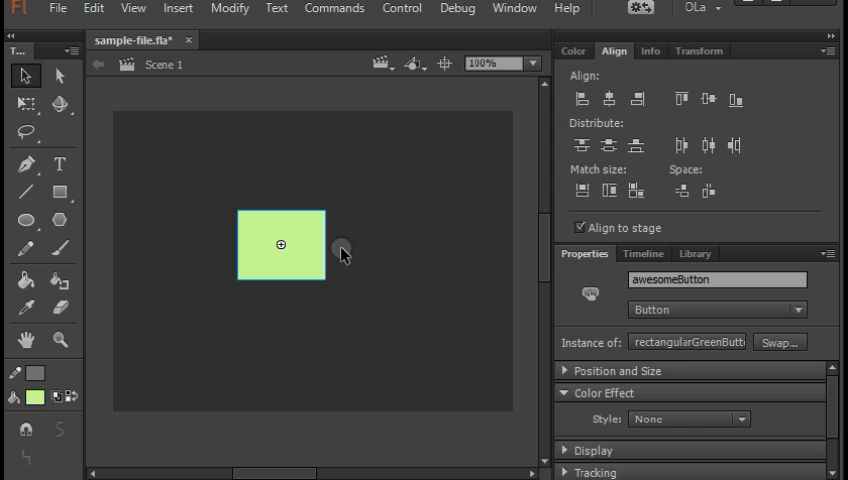
Move the button slightly and enter the rectangularGreenButton symbol for editing
left_click_drag(280, 244, 324, 250)
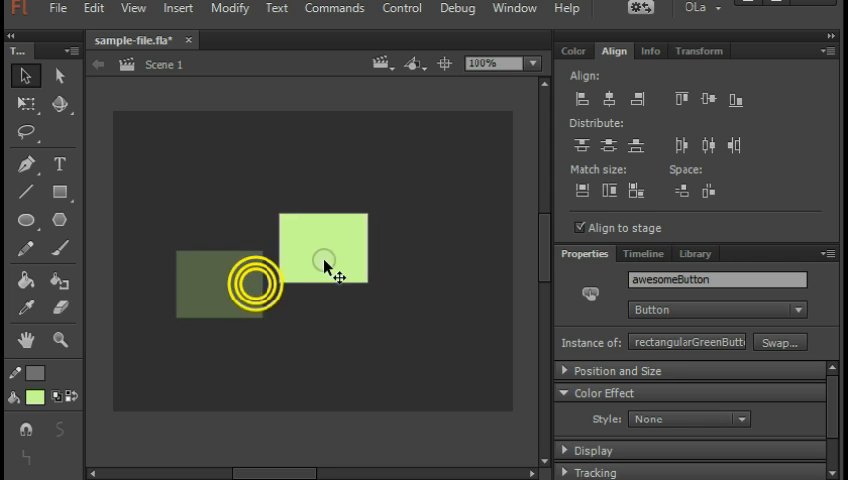
double_click(320, 250)
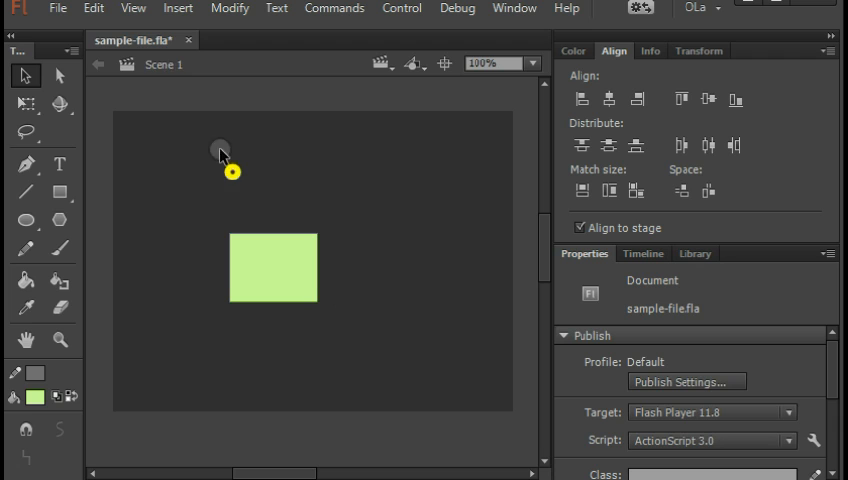
double_click(272, 268)
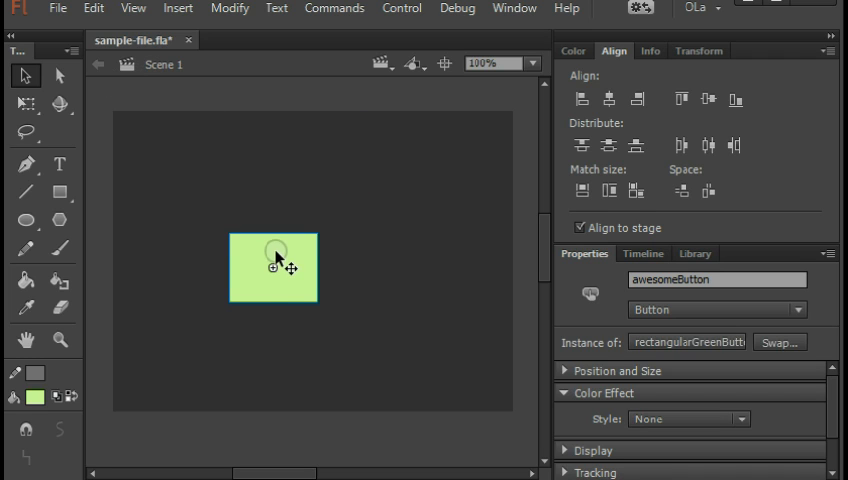
double_click(272, 268)
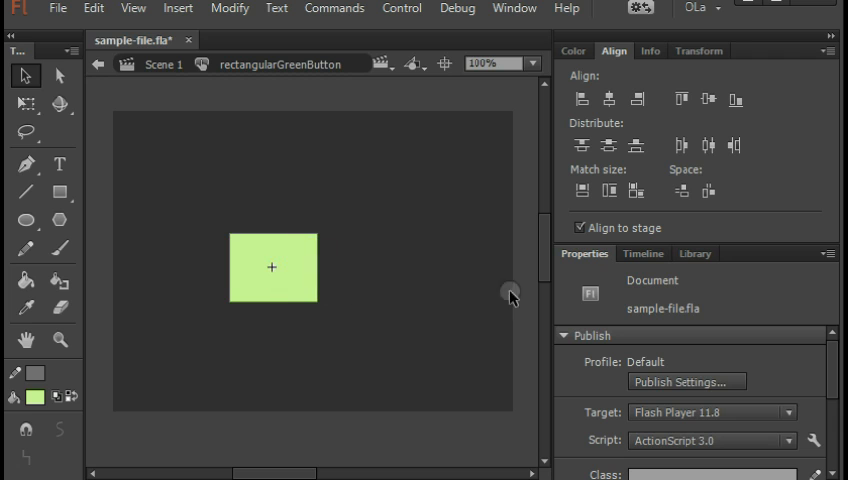
Show the button's Up/Over/Down/Hit timeline and select the Up frame
left_click(644, 252)
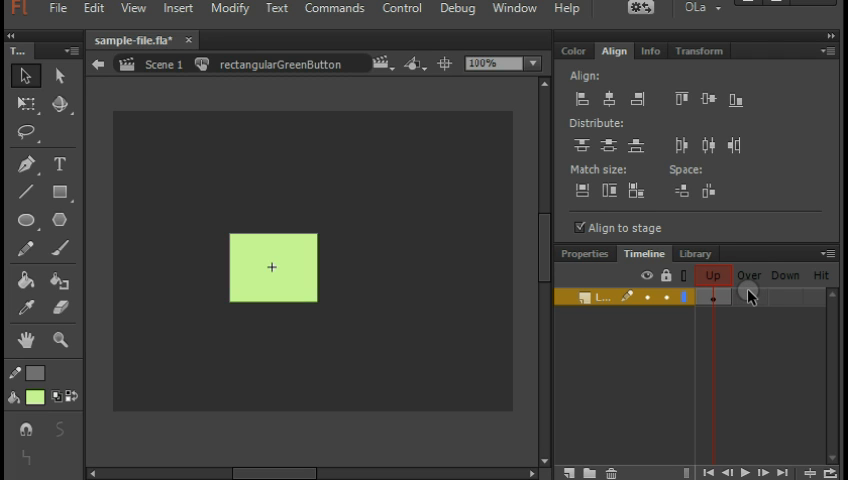
left_click(796, 296)
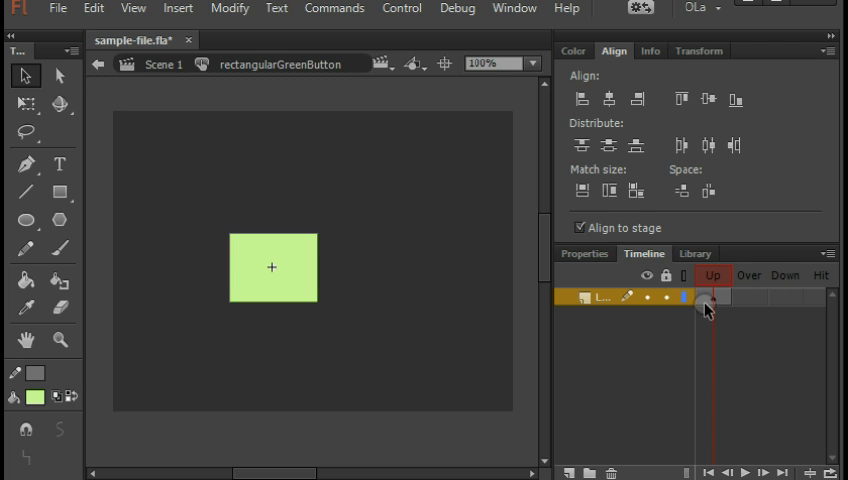
left_click(712, 298)
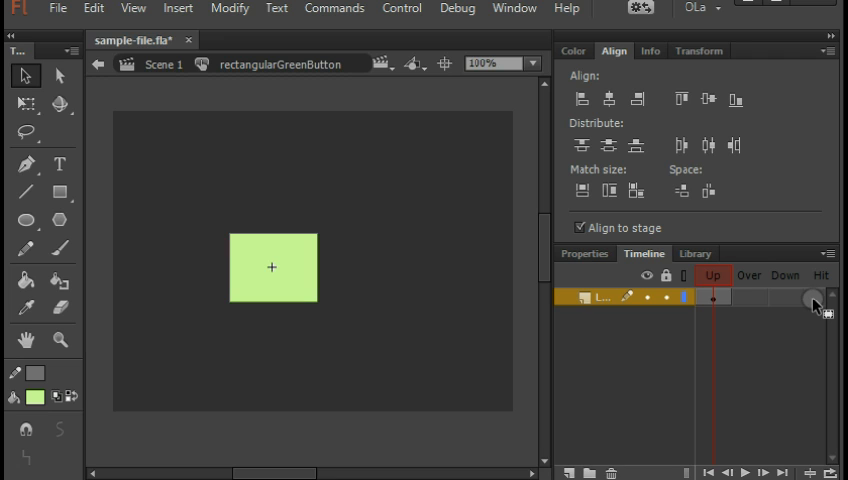
Select the green rectangle in the Up keyframe to remove it
left_click(712, 296)
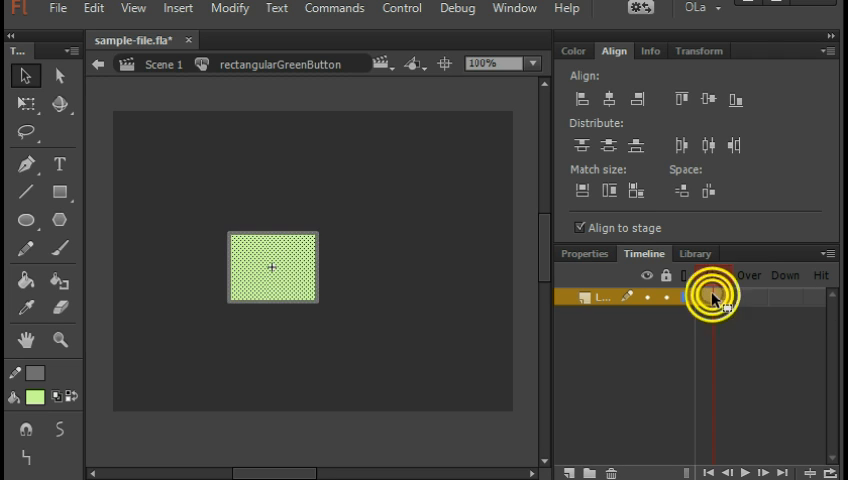
left_click(712, 296)
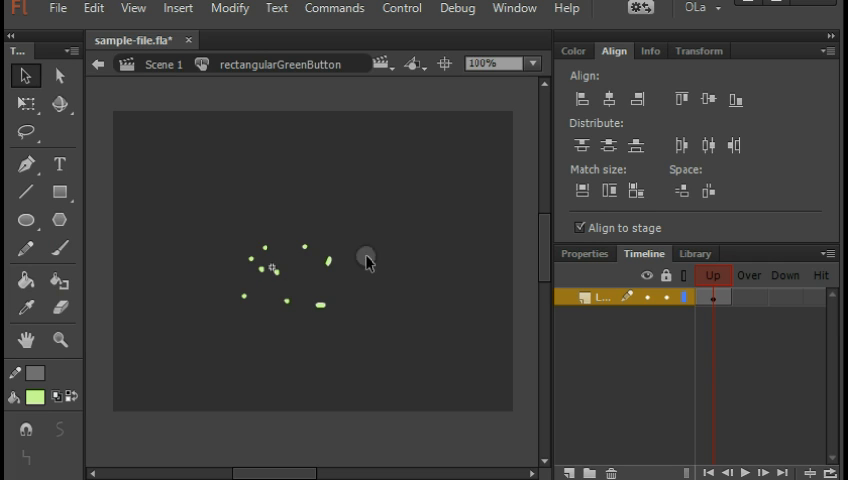
mouse_move(310, 290)
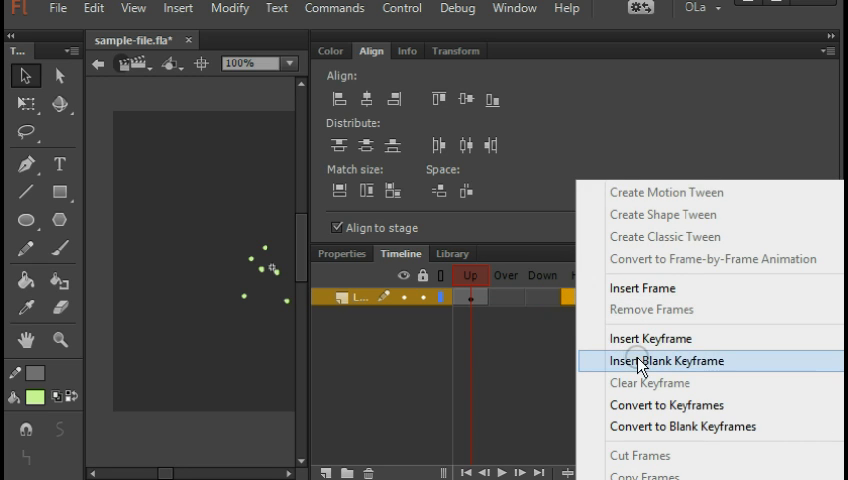
Insert a blank Hit keyframe and draw an oval enclosing the scattered dots
left_click(670, 360)
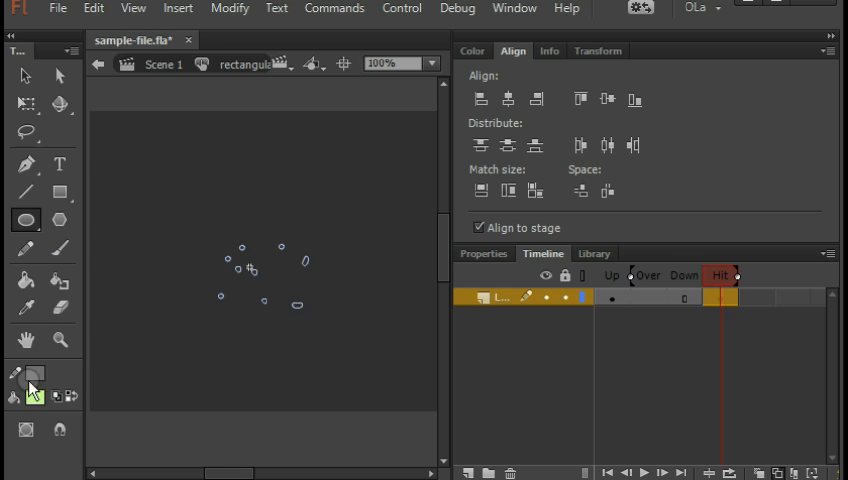
left_click(32, 374)
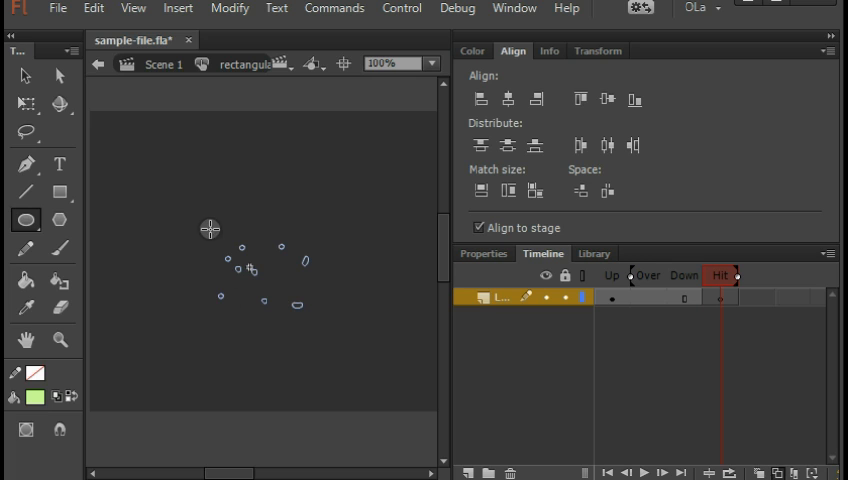
left_click_drag(204, 228, 324, 324)
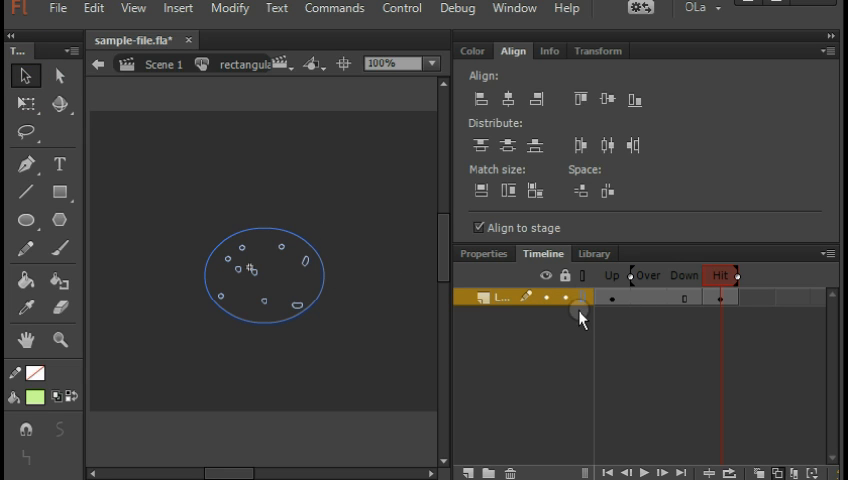
left_click(582, 298)
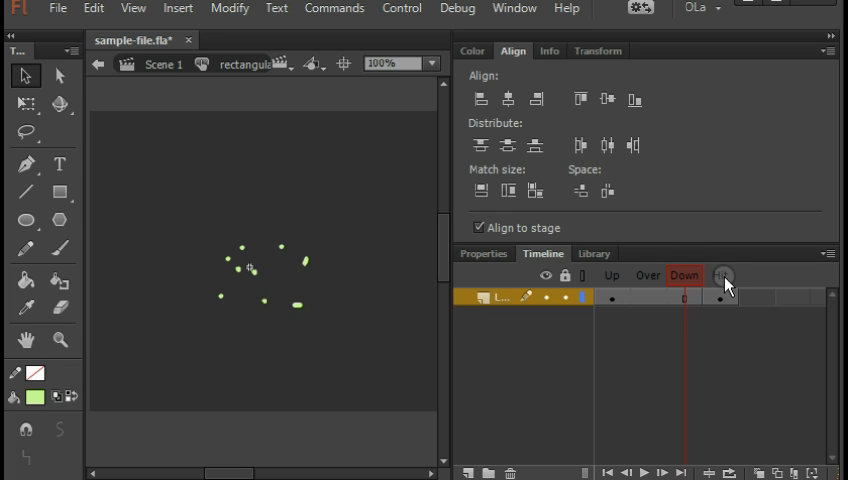
Insert a keyframe on the Over frame copying the dots into it
left_click(720, 276)
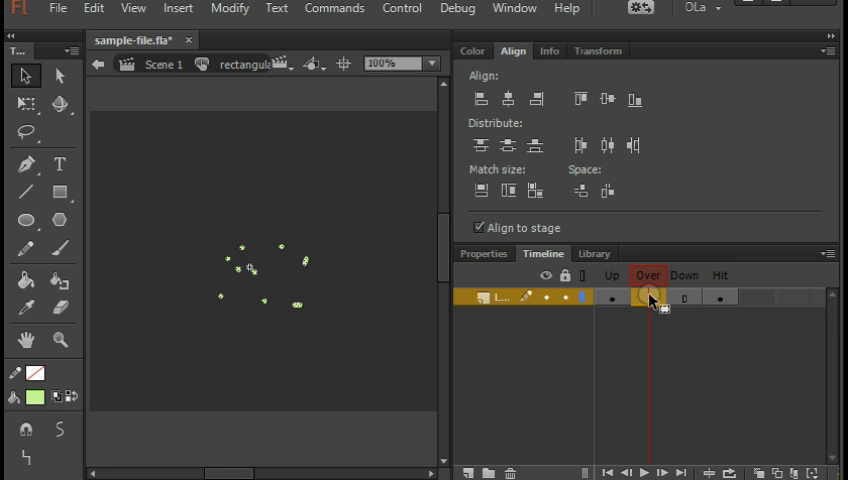
right_click(648, 296)
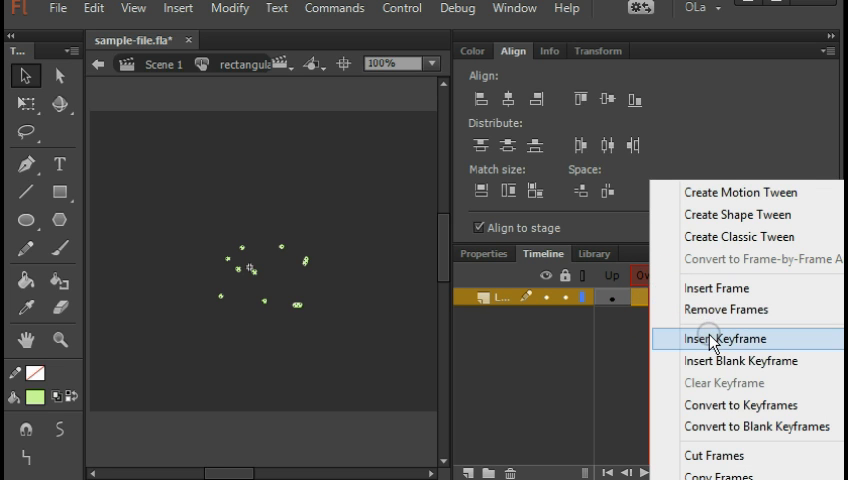
mouse_move(740, 360)
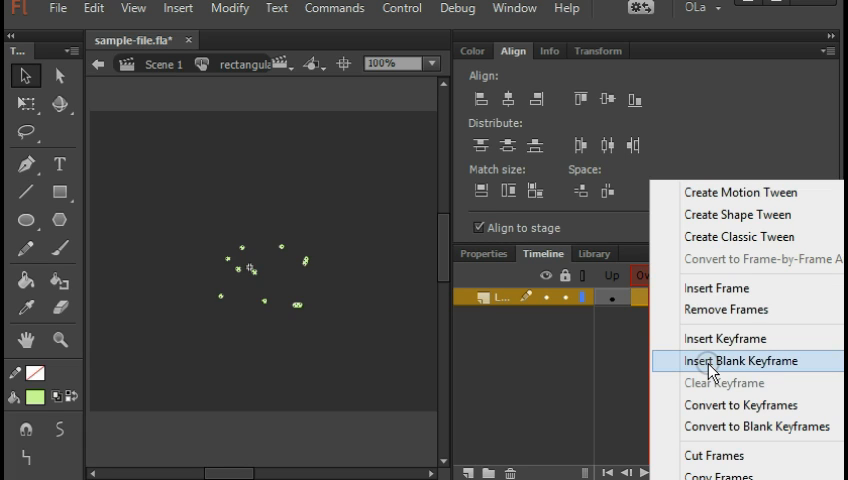
mouse_move(724, 338)
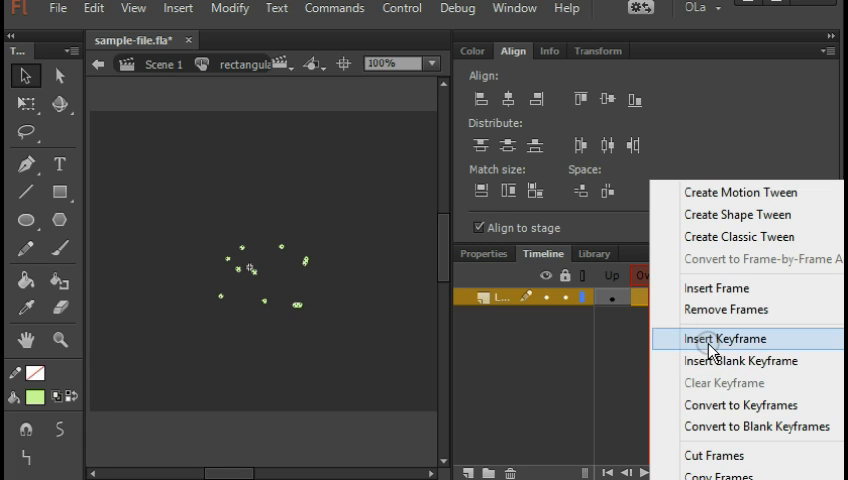
left_click(726, 338)
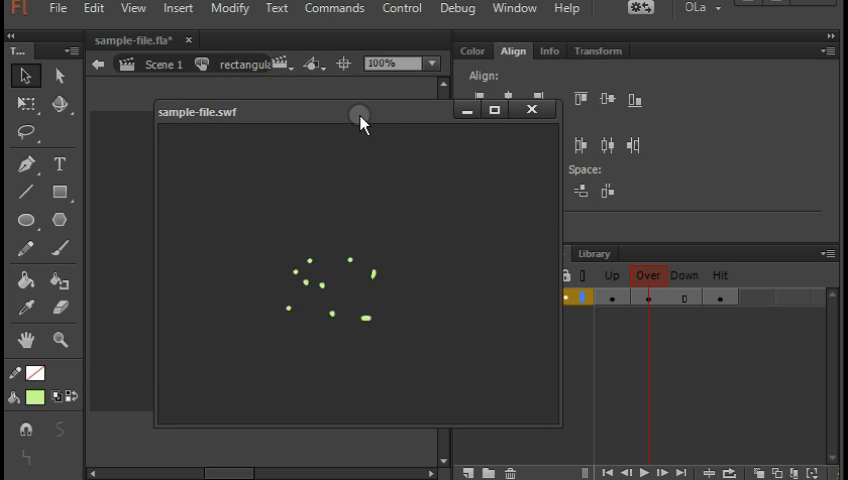
mouse_move(424, 196)
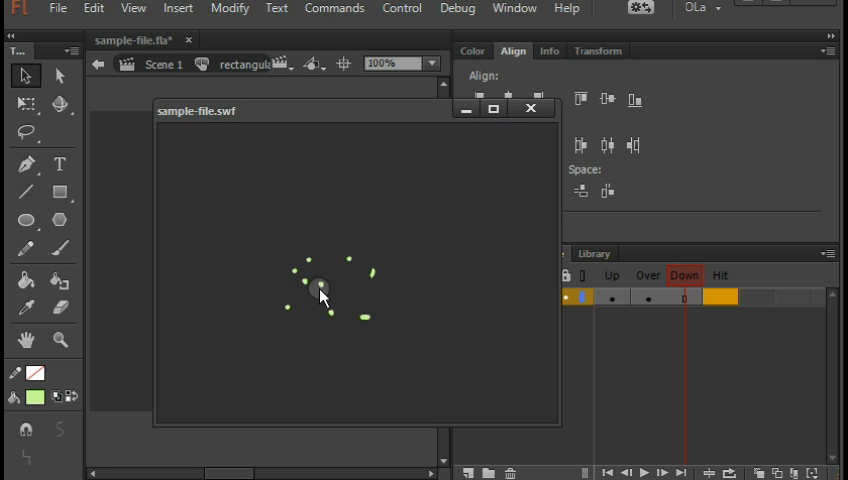
Press the dotted button in the sample-file.swf test movie preview
left_click(532, 108)
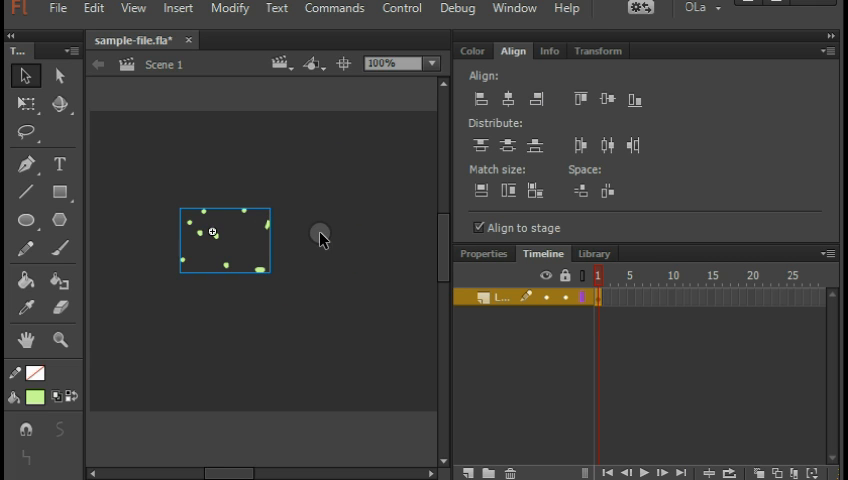
Place additional rectangularGreenButton instances on the stage, bringing its use count to four
left_click(594, 72)
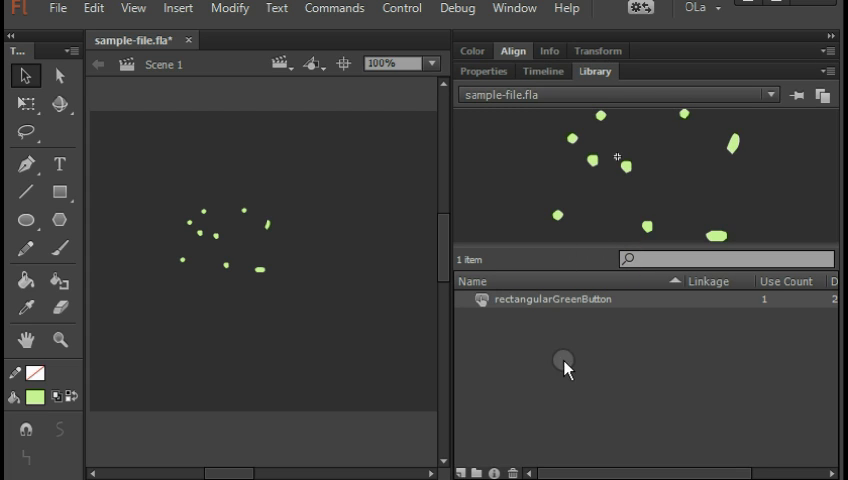
mouse_move(572, 332)
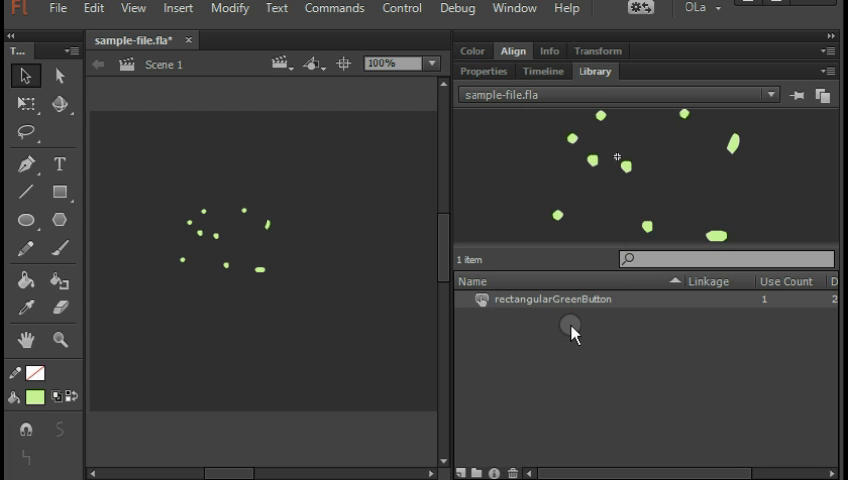
left_click(548, 300)
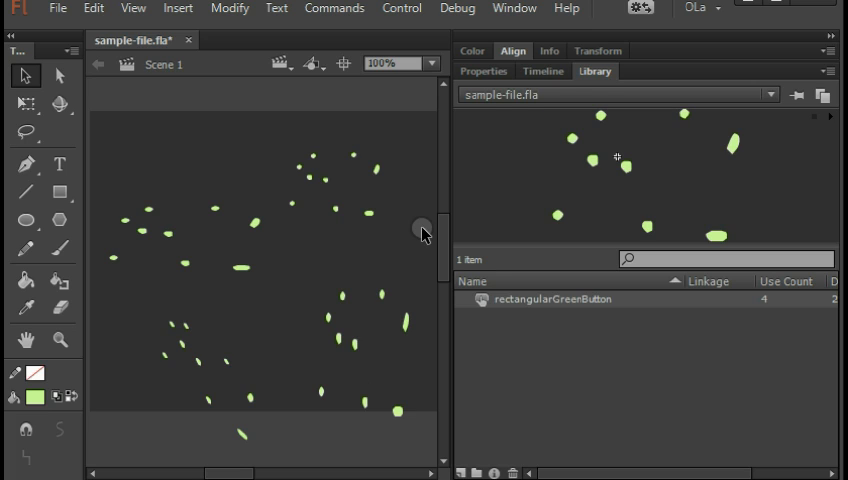
mouse_move(322, 222)
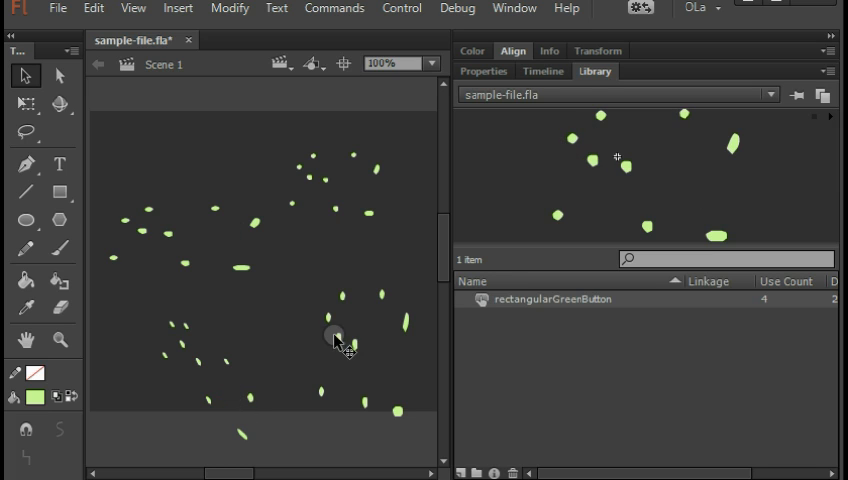
mouse_move(710, 130)
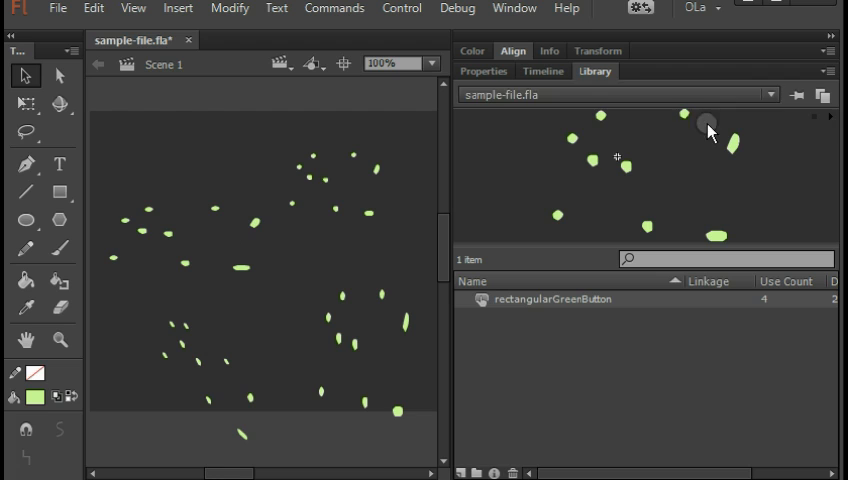
mouse_move(378, 250)
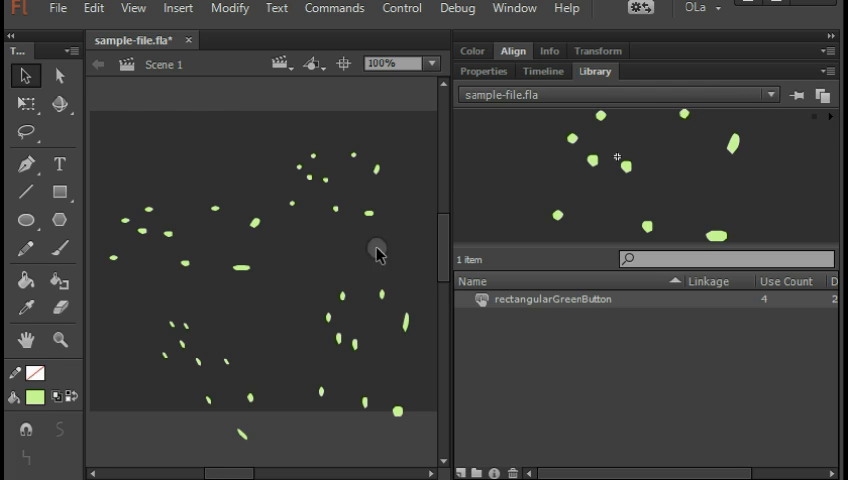
mouse_move(350, 288)
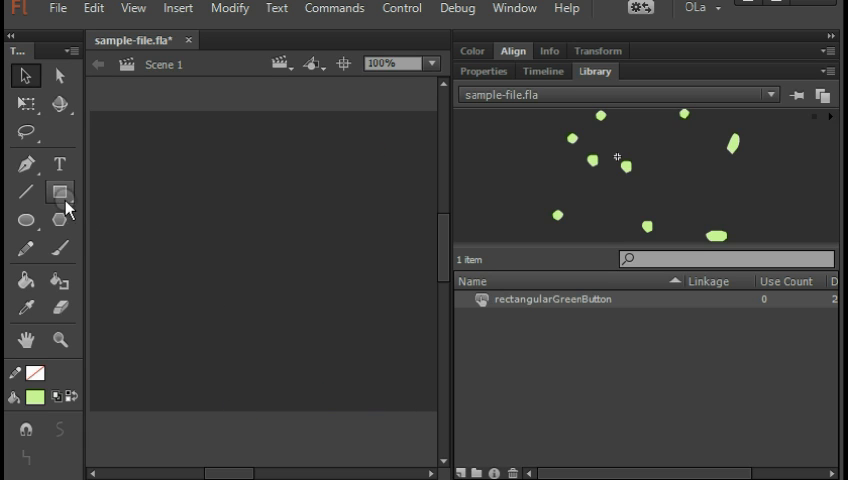
Draw a purple-filled circle on the stage and open its conversion options
left_click(36, 400)
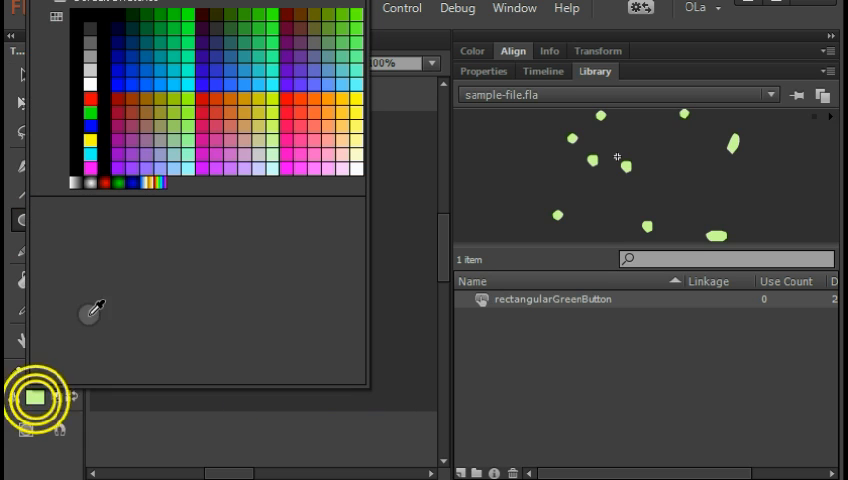
left_click(40, 396)
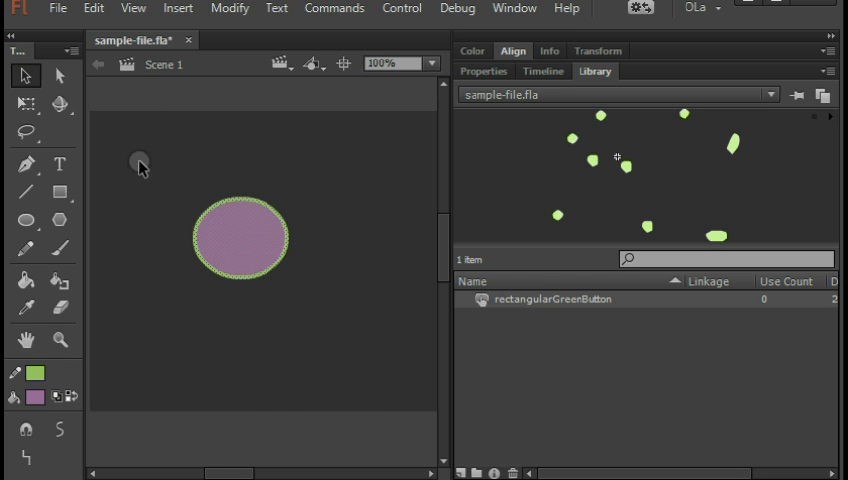
mouse_move(368, 362)
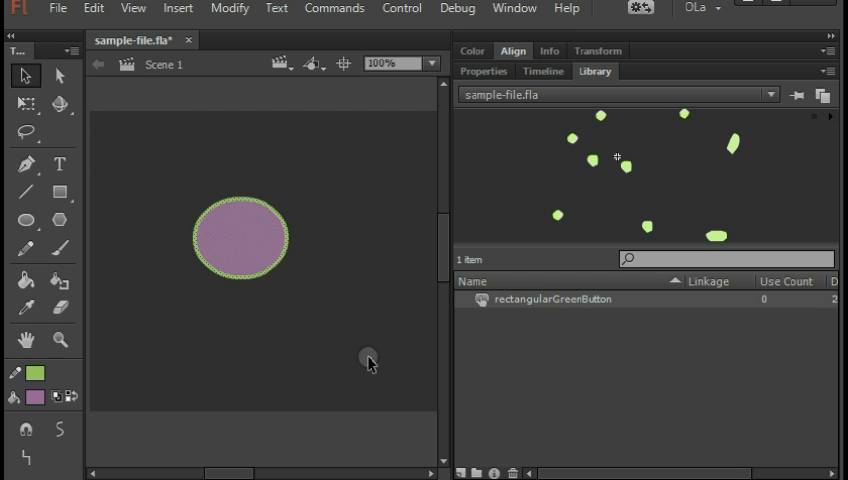
mouse_move(304, 298)
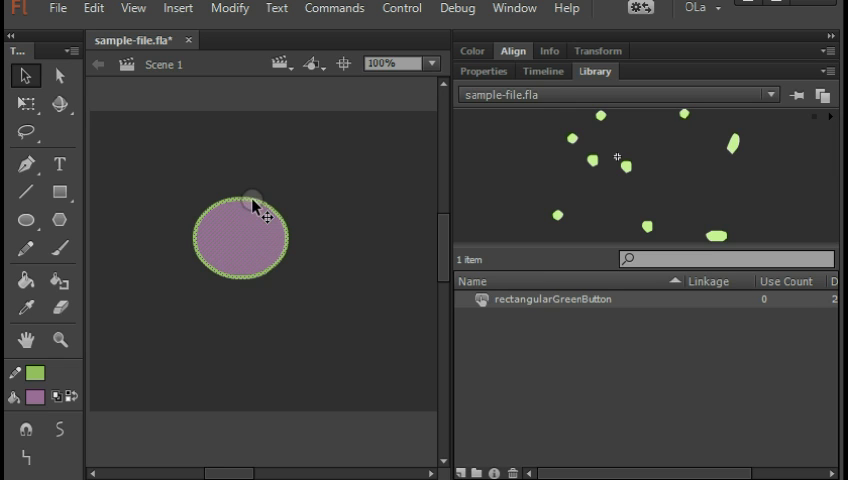
right_click(254, 210)
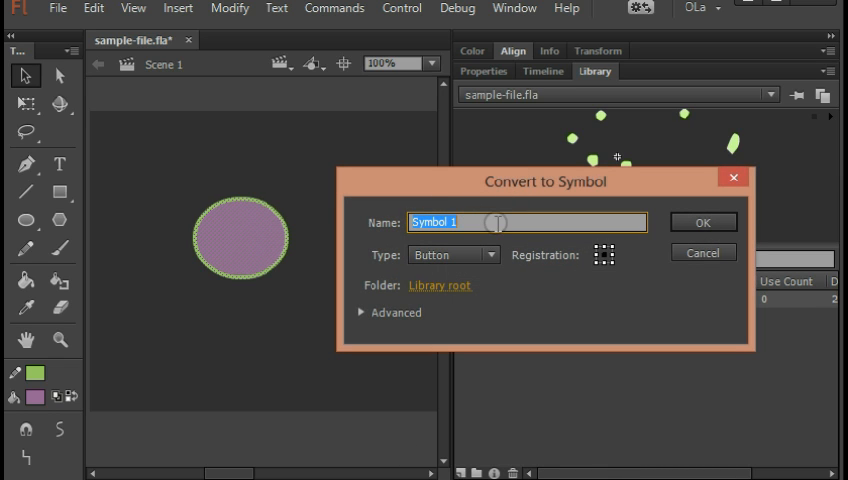
Convert the circle to a Movie Clip symbol named purpleCircle
type("purpleCircle")
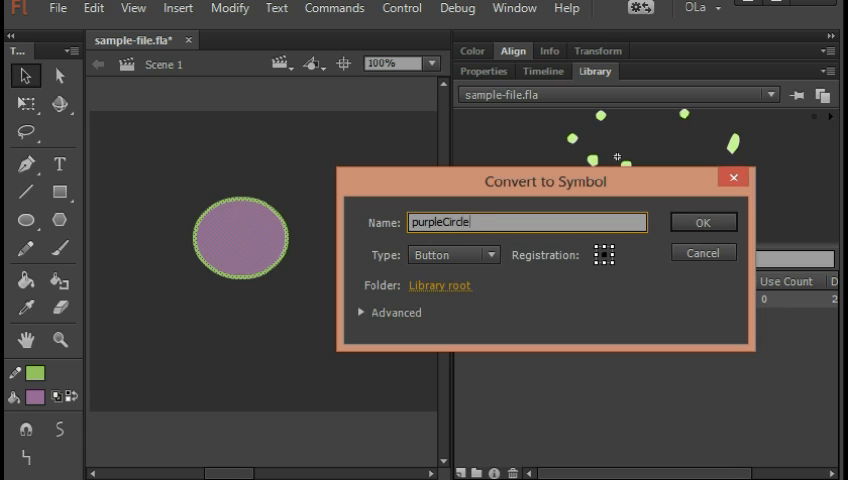
type("Mov")
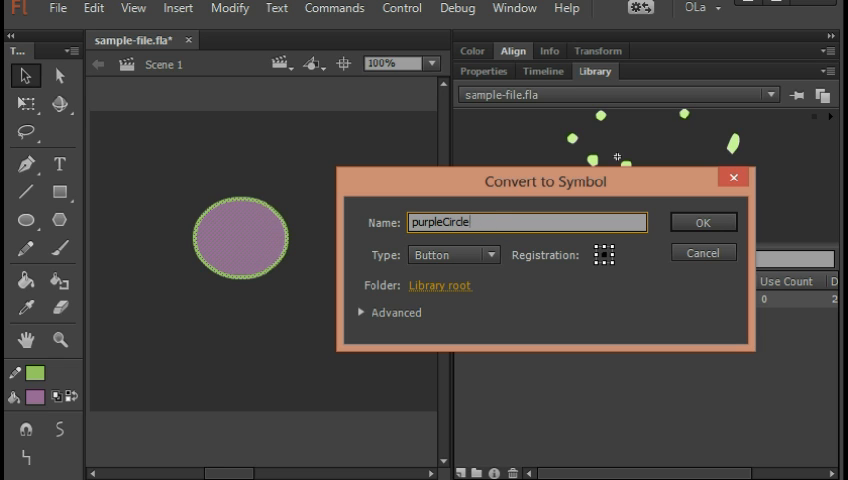
left_click(452, 256)
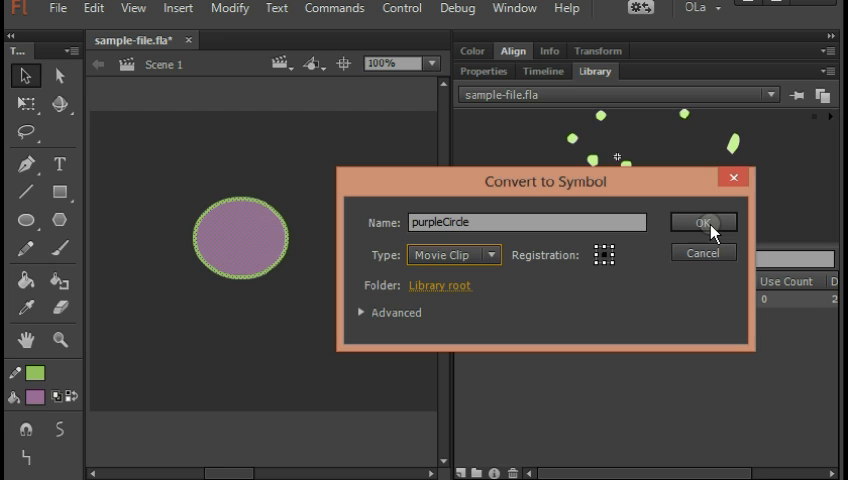
left_click(702, 220)
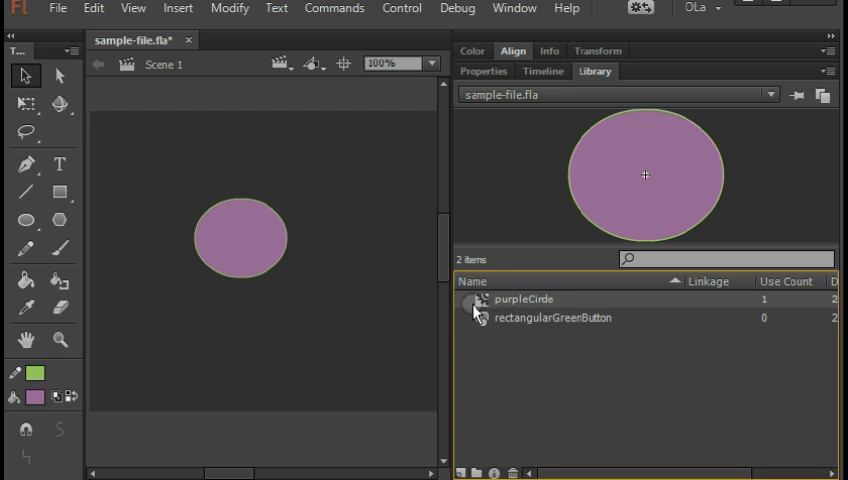
Place purpleCircle instances on the stage and give one an instance name starting with 'p'
left_click(484, 300)
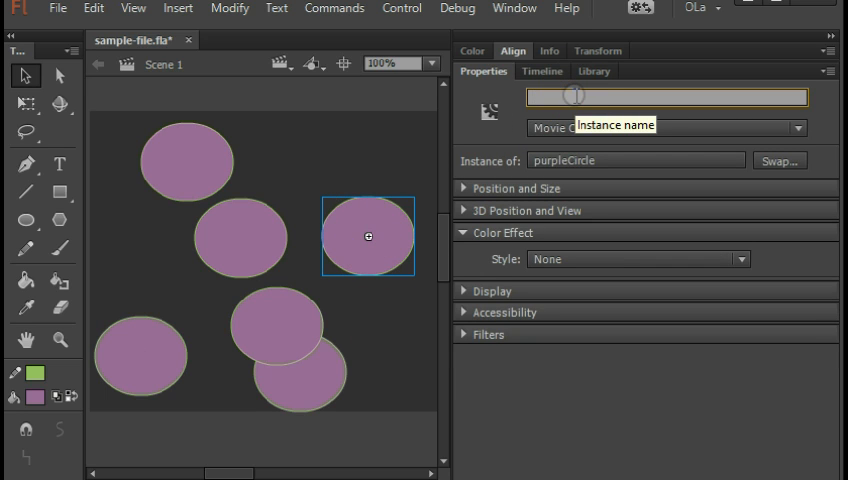
type("purpleCircl")
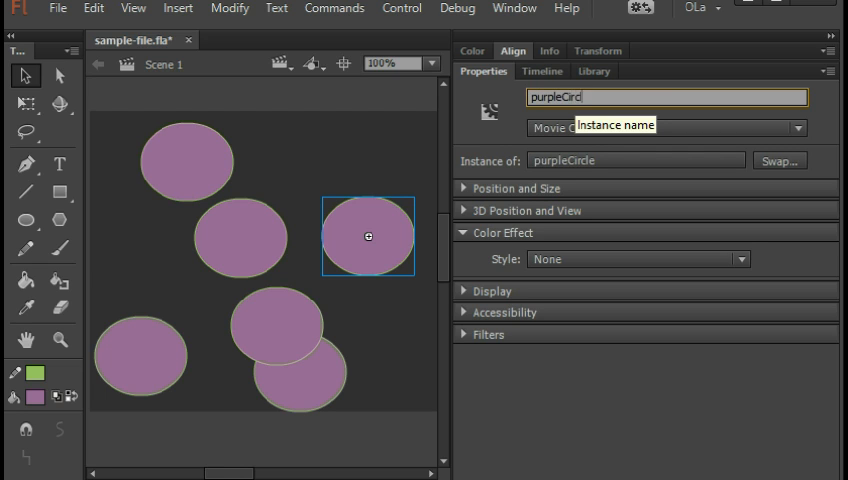
left_click(184, 162)
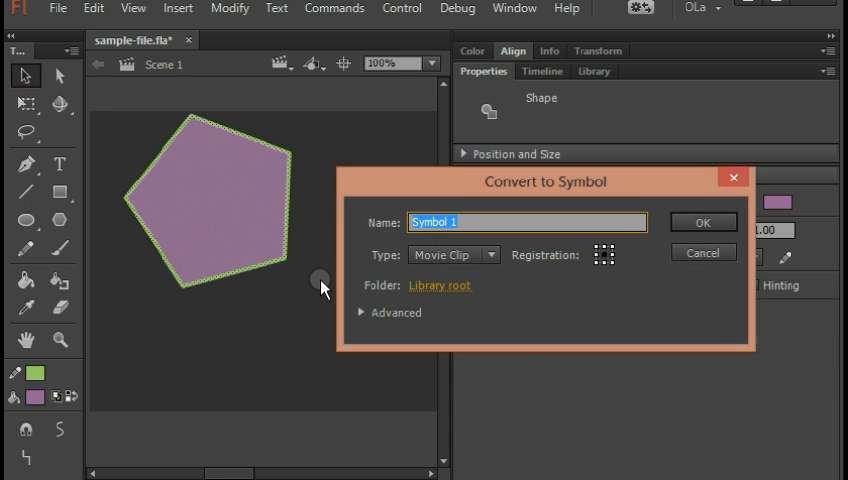
Convert the pentagon to a Graphic symbol named purplePentagon
left_click(454, 256)
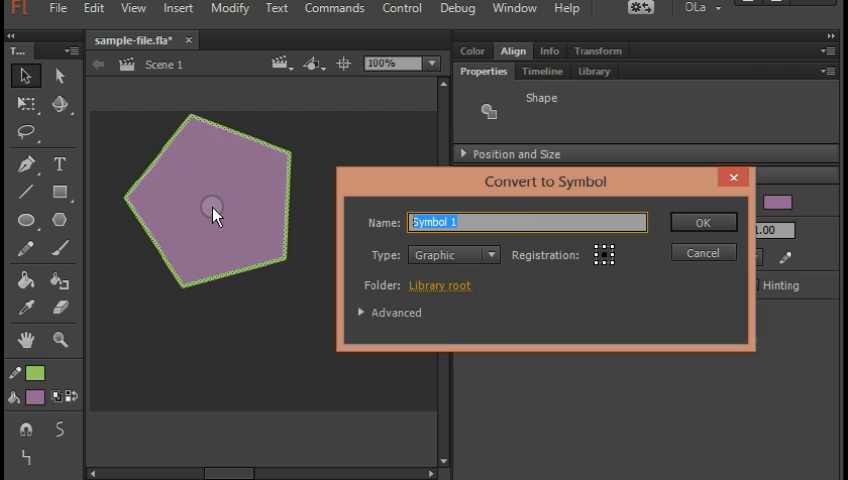
type("purplePentagon")
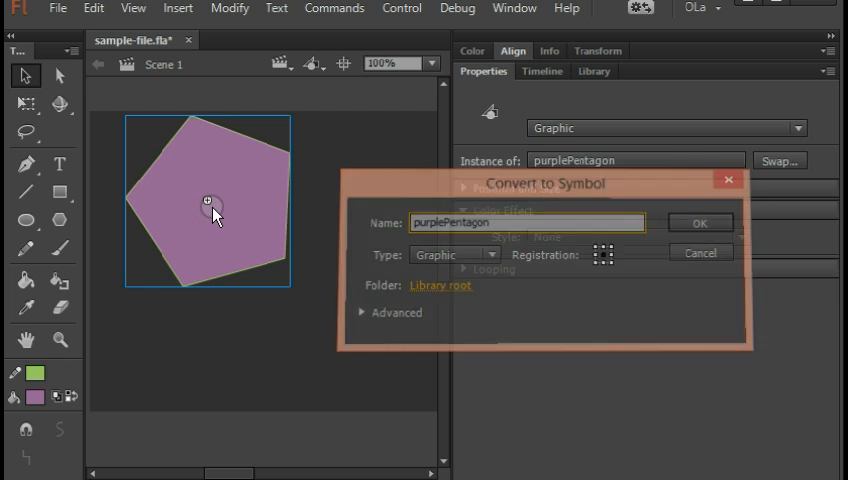
left_click(700, 222)
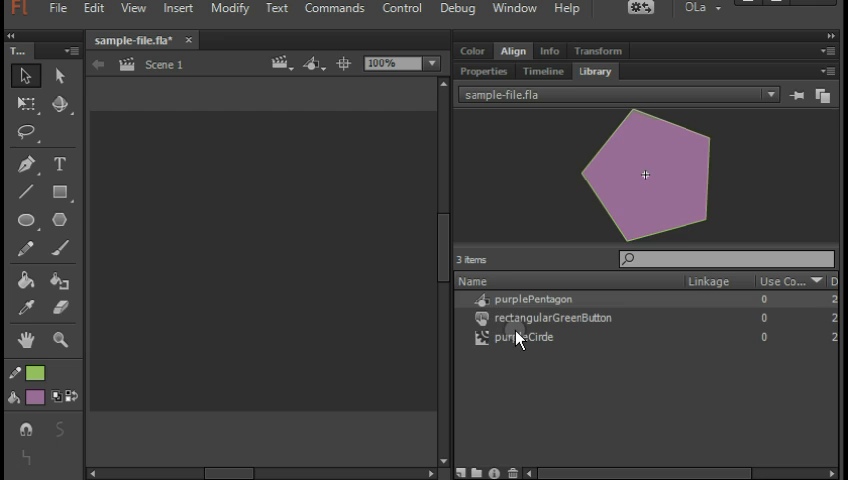
Drag one purpleCircle instance from the library onto the empty stage
left_click(524, 336)
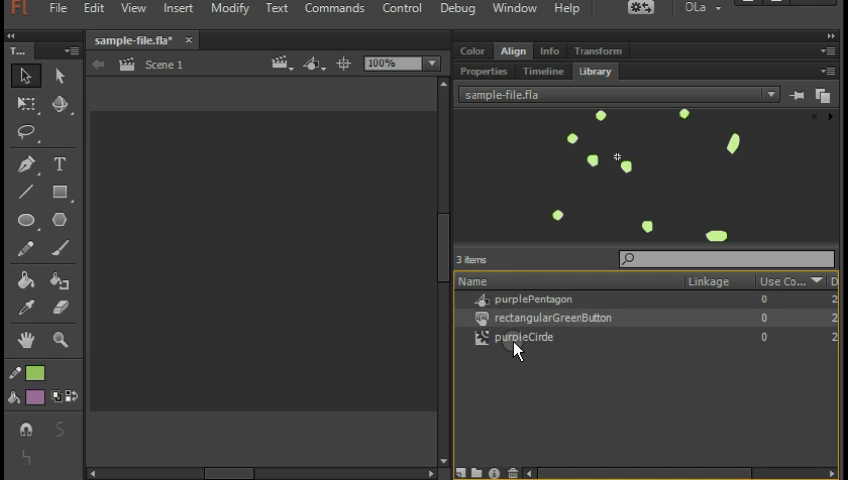
left_click(524, 336)
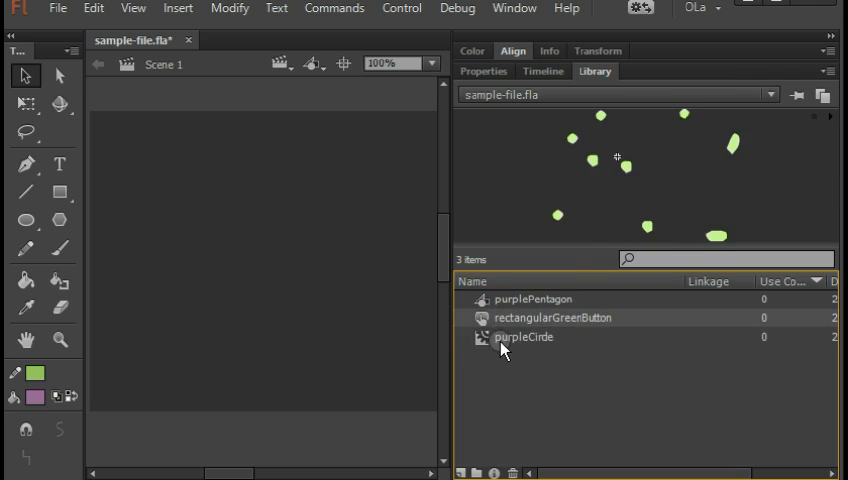
left_click(524, 336)
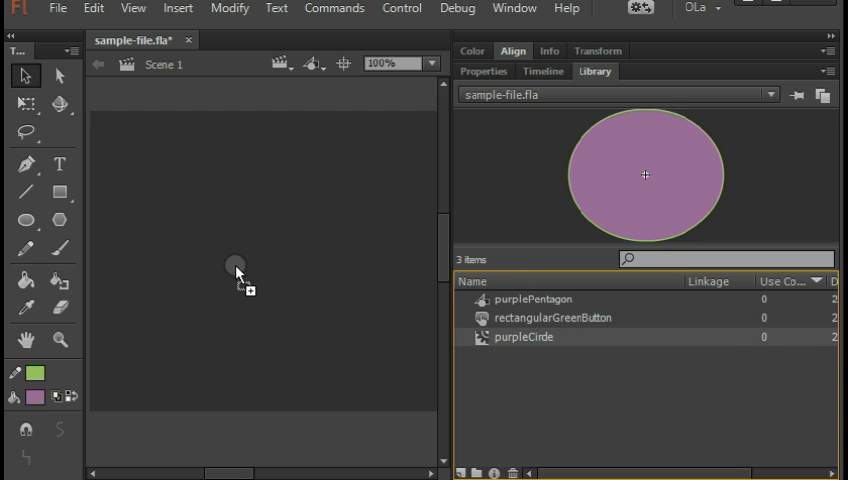
left_click_drag(646, 176, 266, 216)
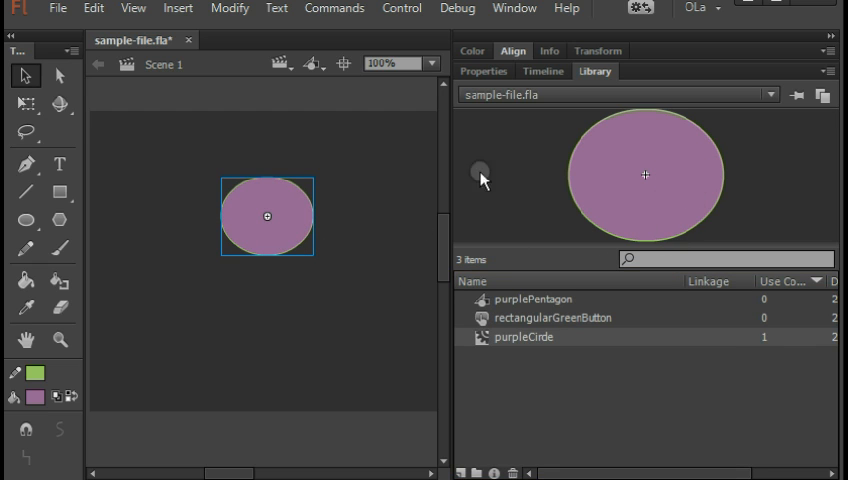
left_click(544, 70)
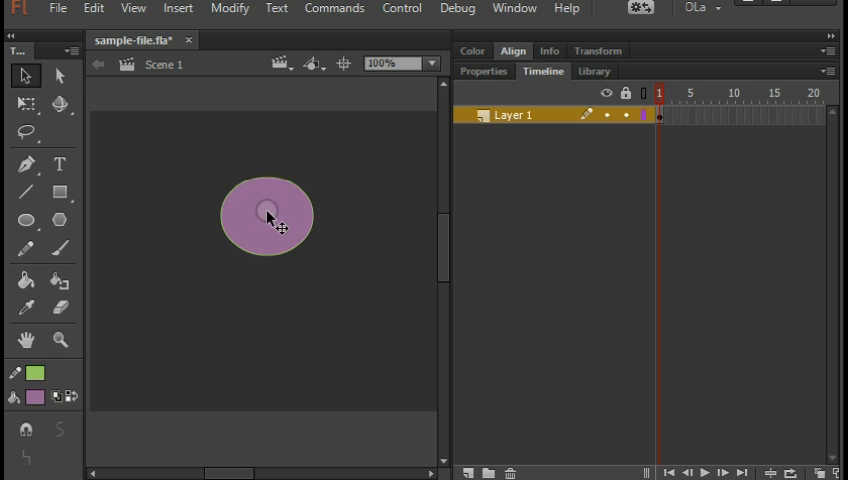
Enter the purpleCircle clip and add a second layer for the square
double_click(268, 216)
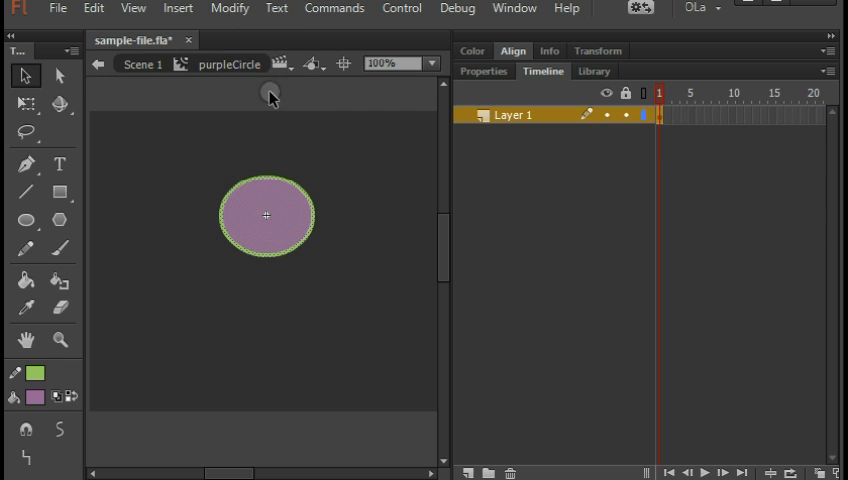
left_click(516, 116)
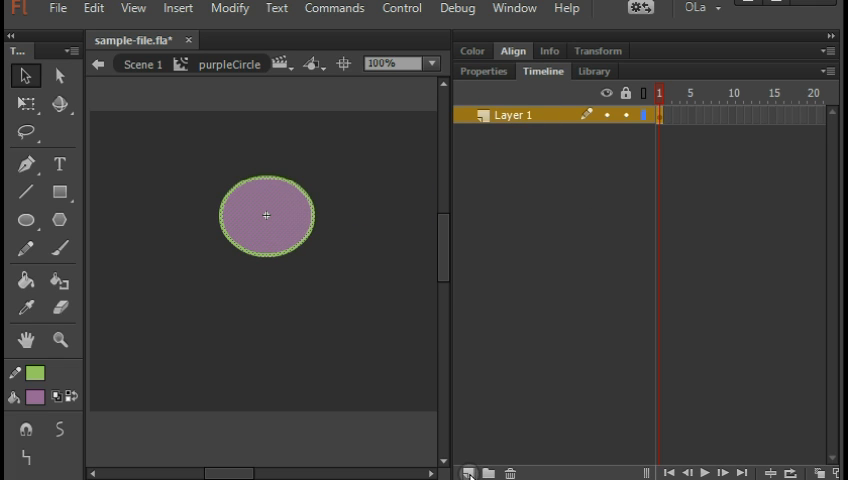
left_click(468, 472)
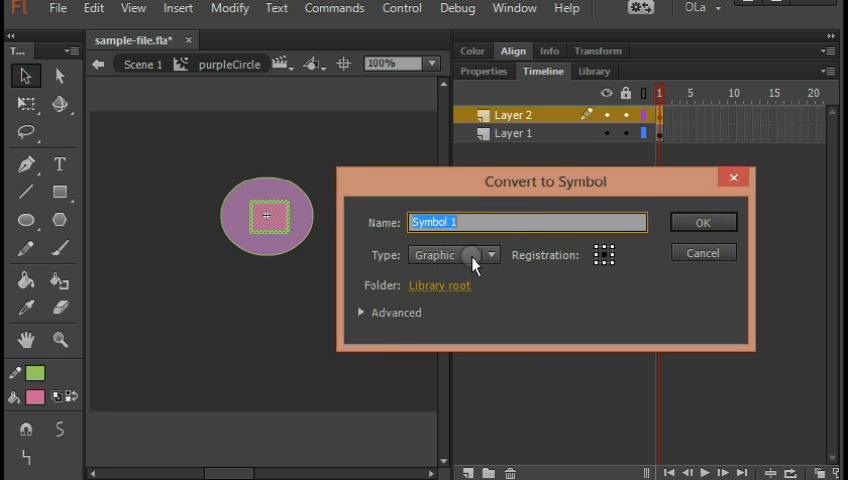
Convert the drawn pink square to a Movie Clip symbol named pinkSquare
left_click(452, 254)
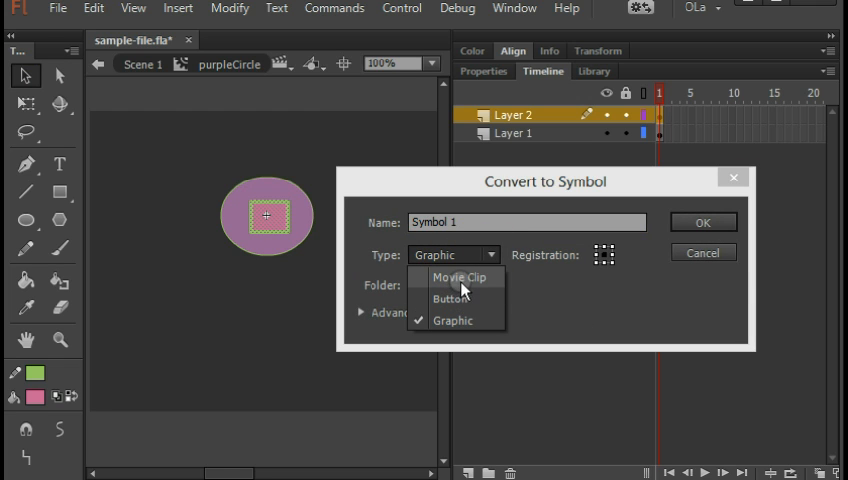
left_click(460, 276)
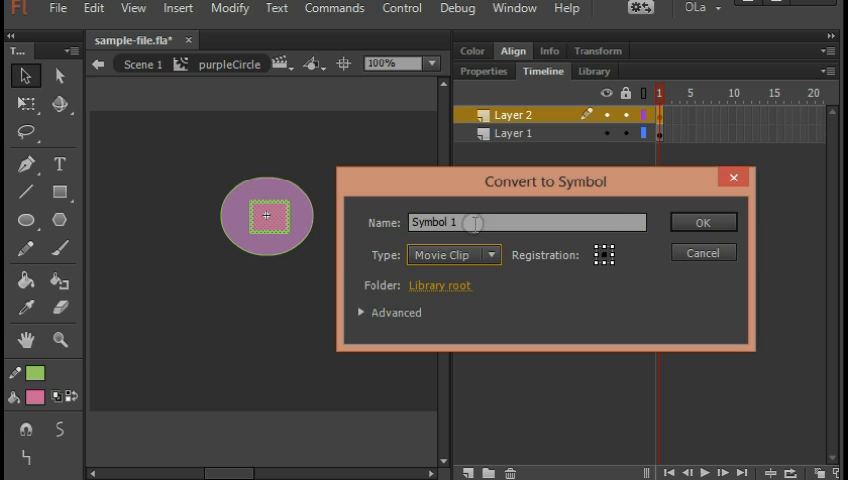
type("pinkS")
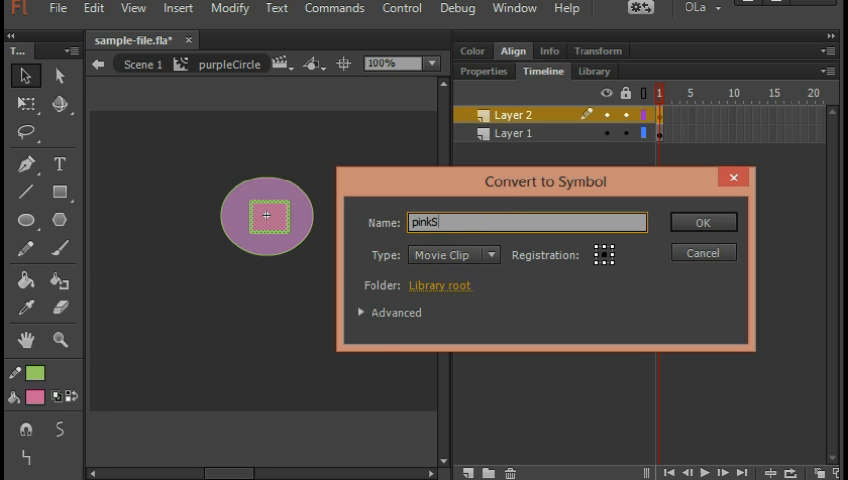
left_click(702, 220)
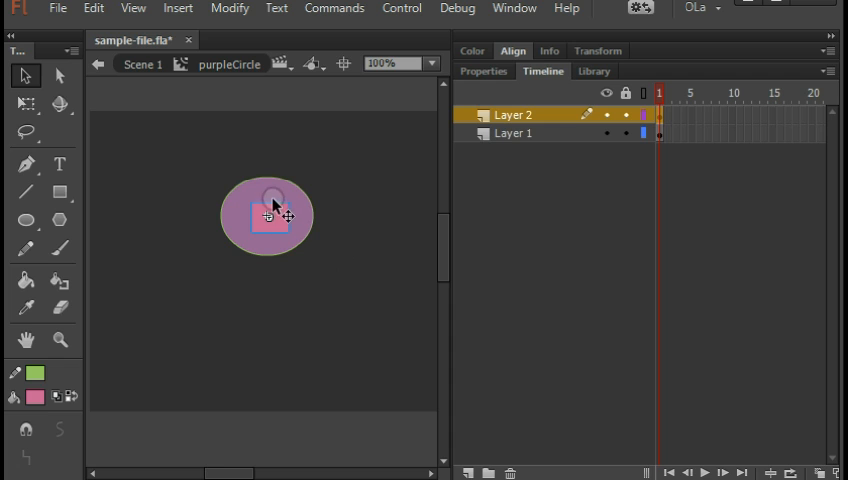
left_click_drag(448, 200, 590, 200)
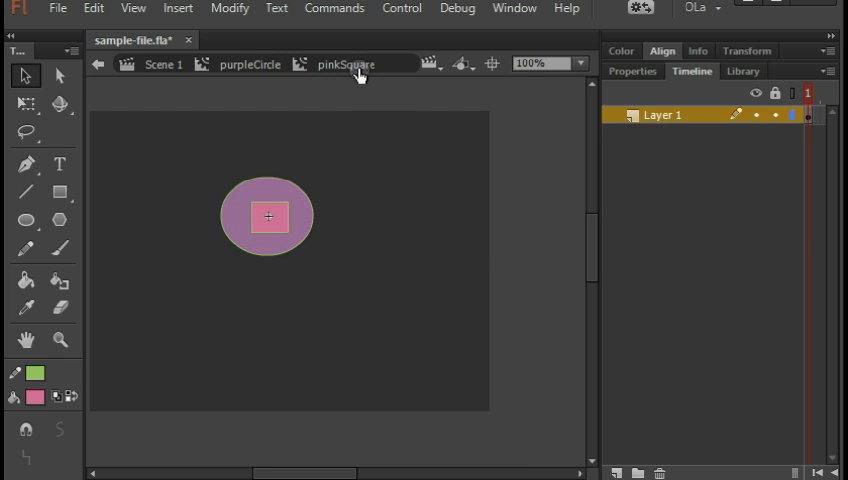
mouse_move(208, 82)
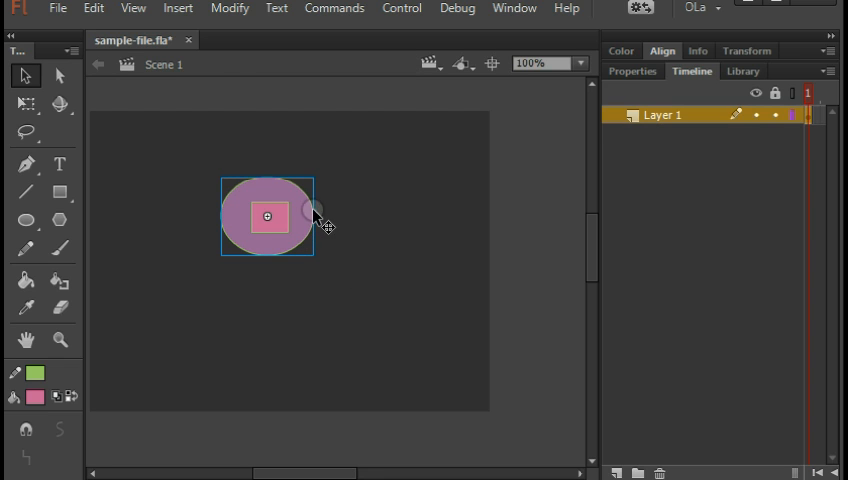
double_click(268, 216)
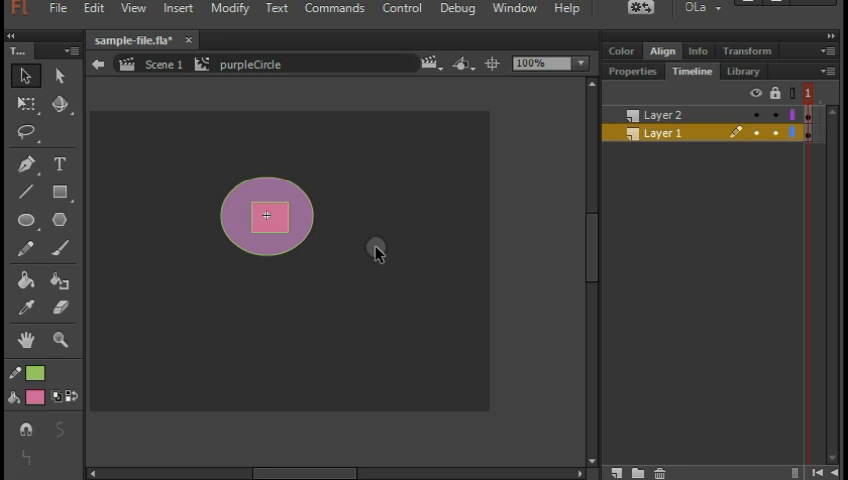
left_click(662, 114)
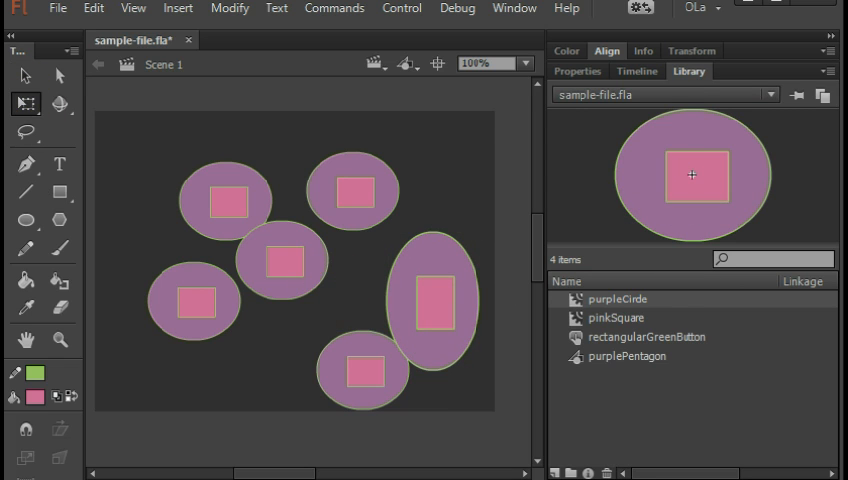
Enter the purpleCircle clip and select the Layer 1 circle shape to recolour it green
double_click(284, 258)
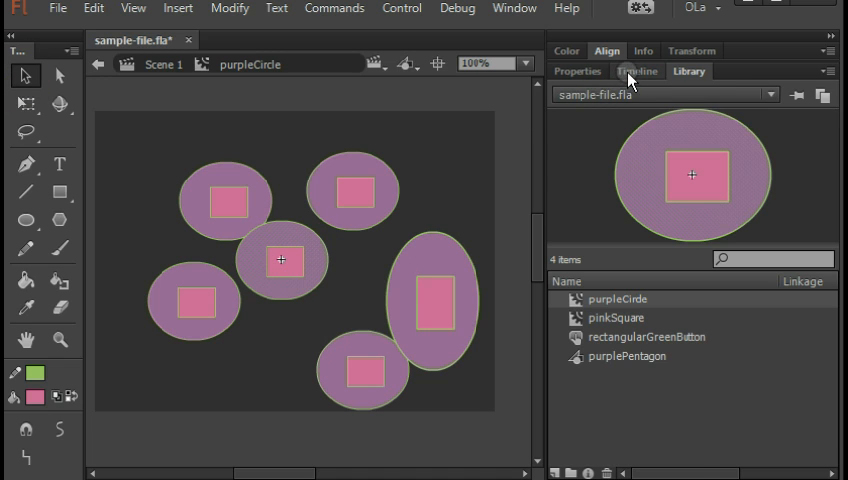
left_click(636, 72)
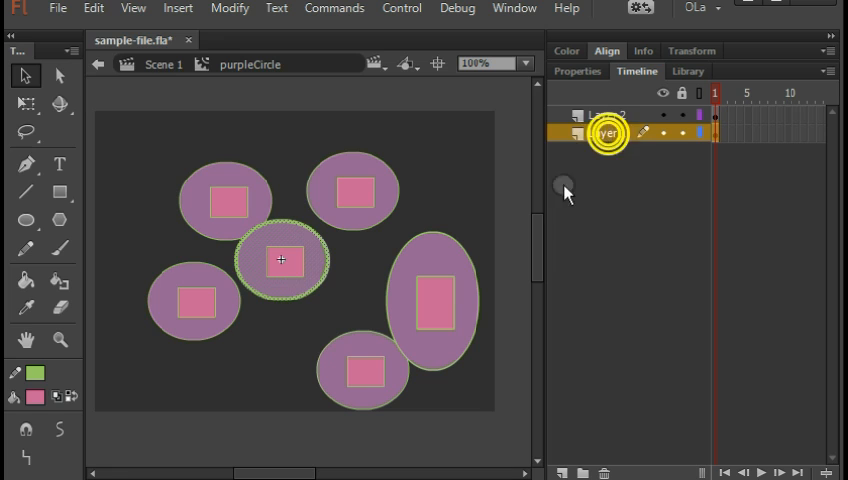
left_click(36, 396)
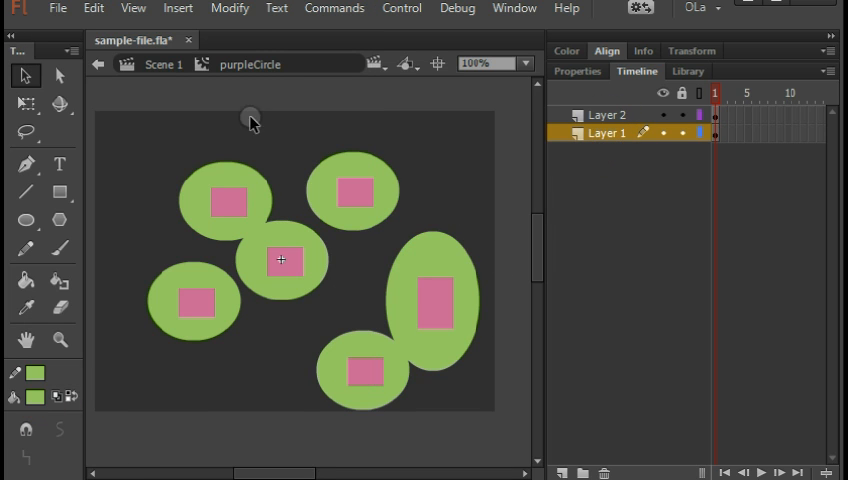
mouse_move(490, 196)
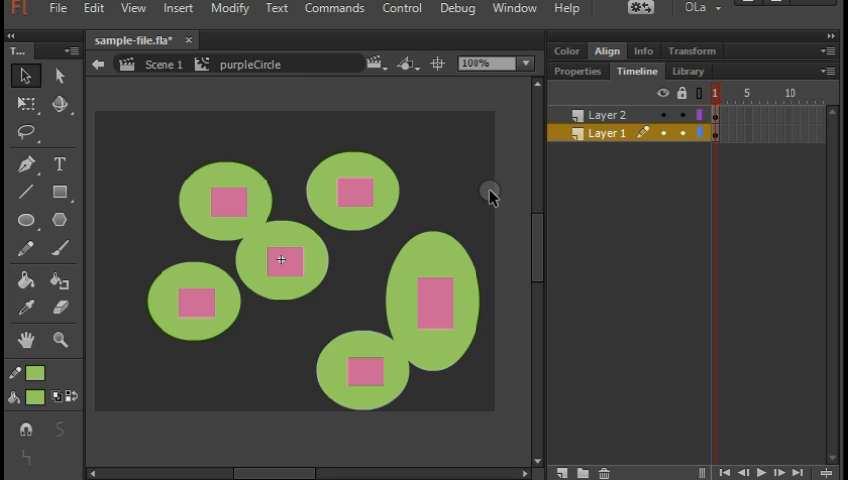